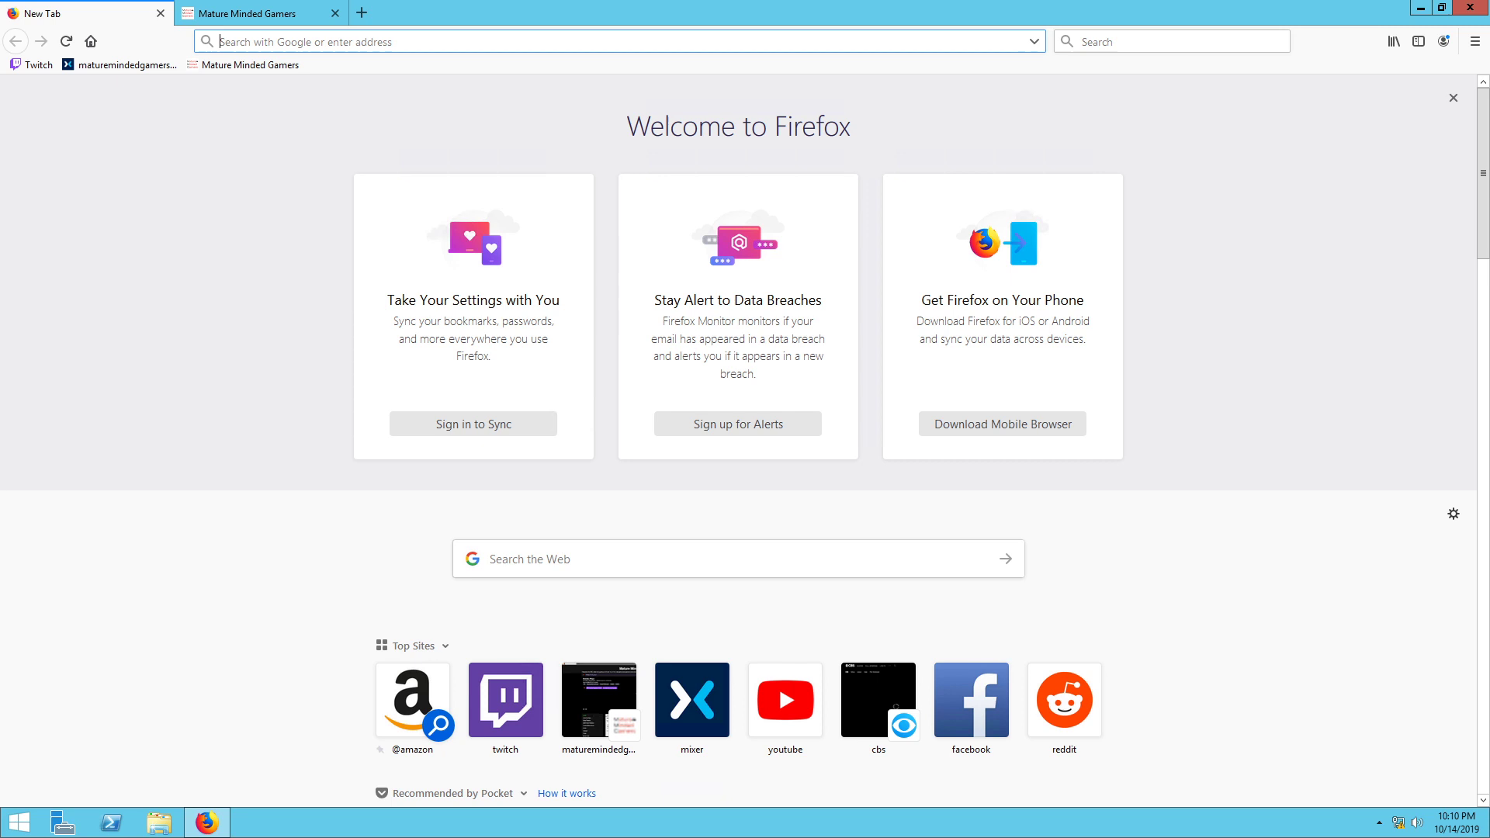
# Step: Search Google for steamcmd, reach the Valve Developer Community wiki page and jump to its Windows instructions
pyautogui.click(1170, 40)
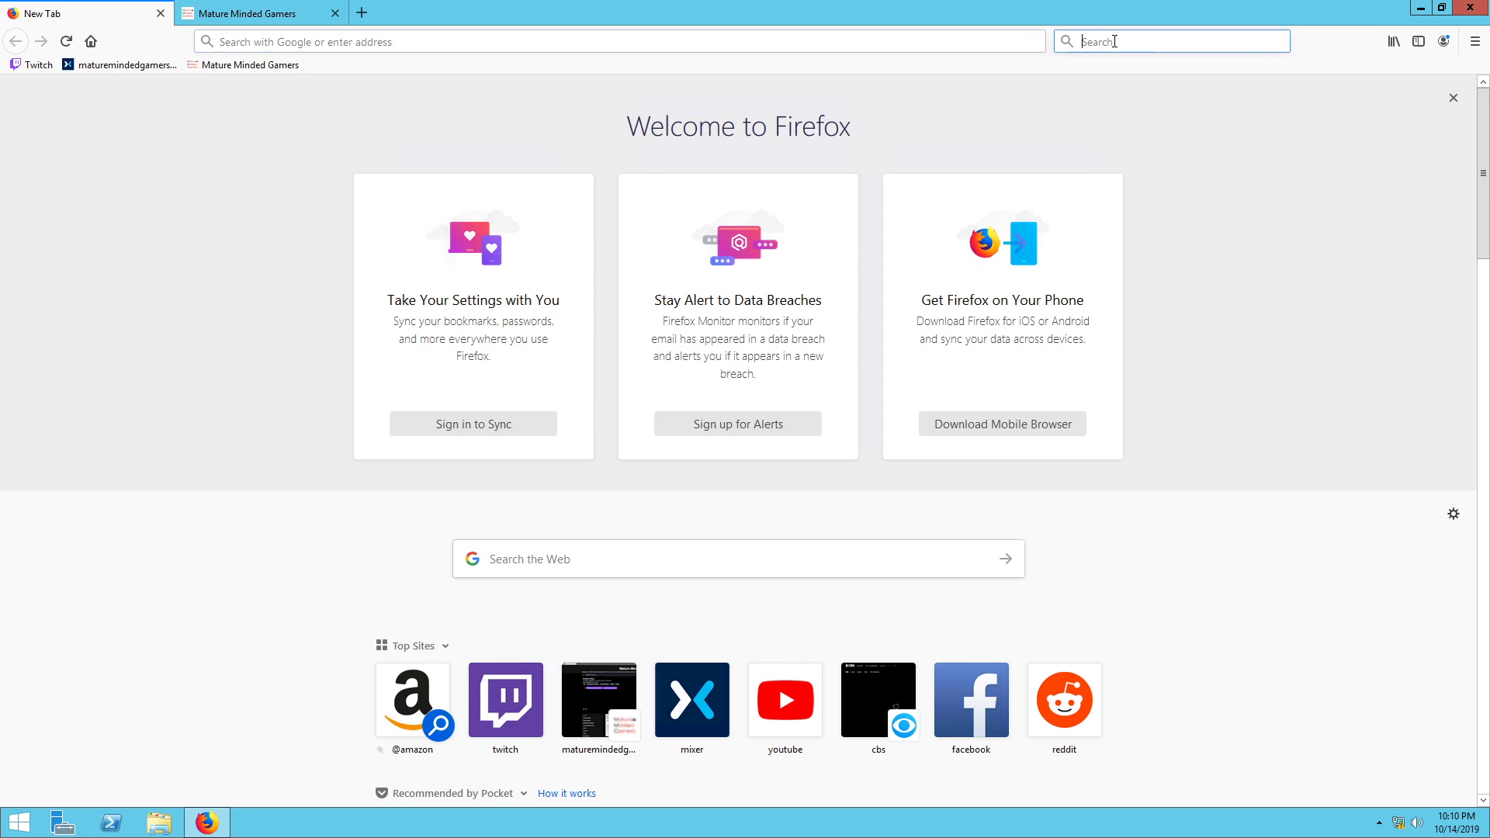
pyautogui.write('steamcmd')
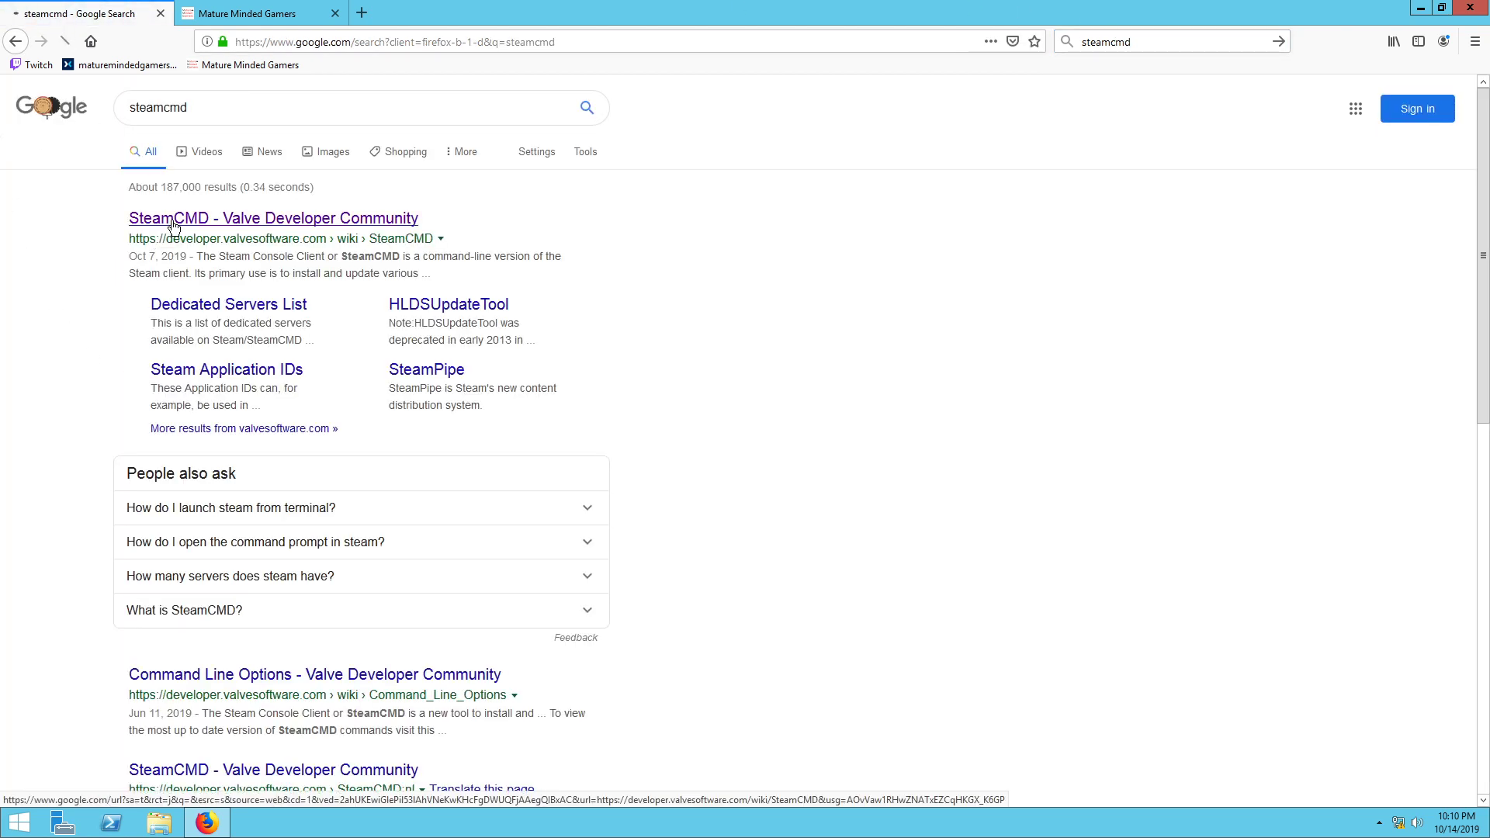
pyautogui.click(273, 217)
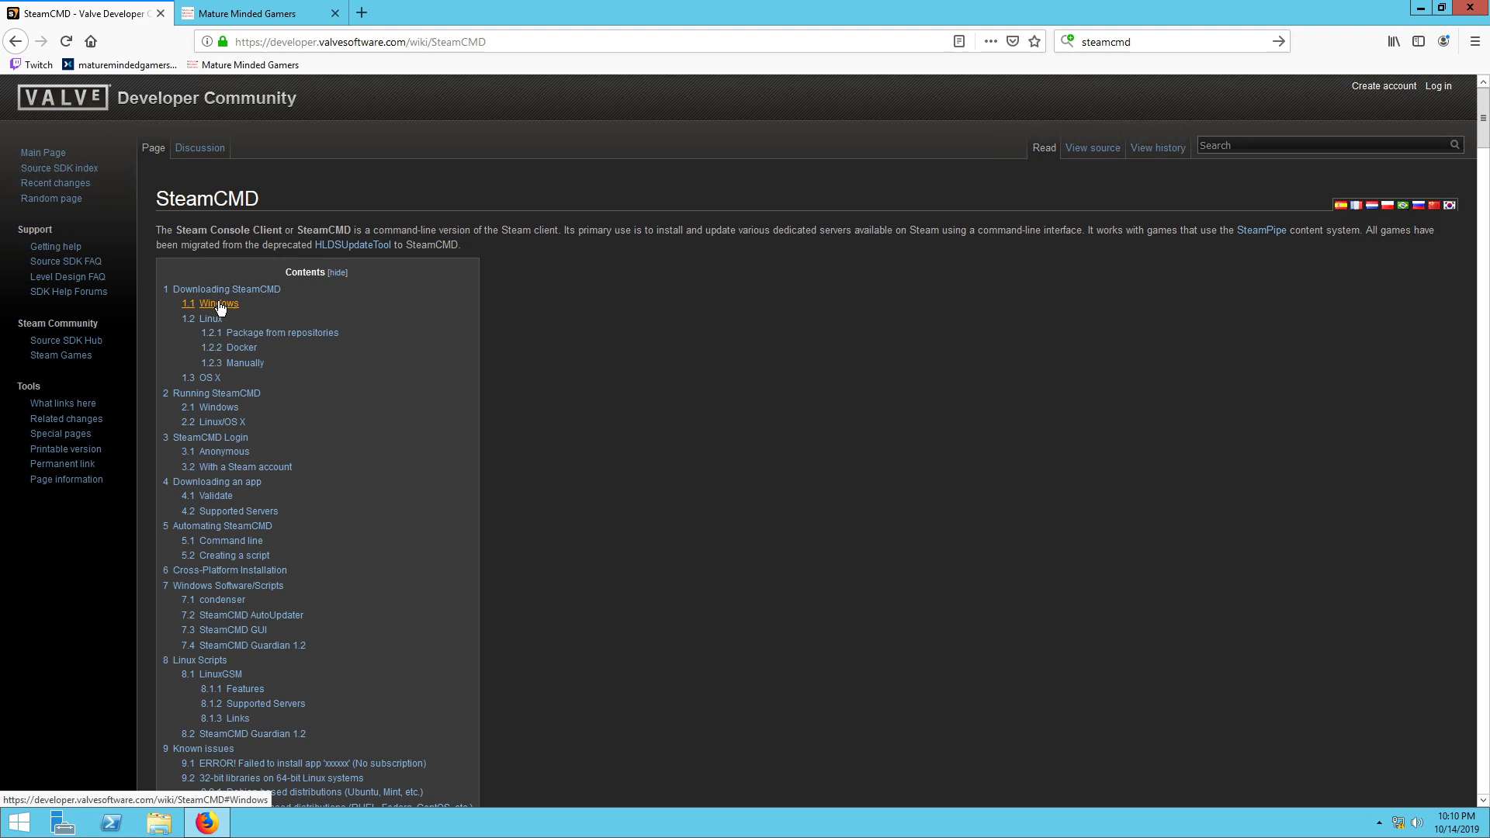
pyautogui.click(219, 302)
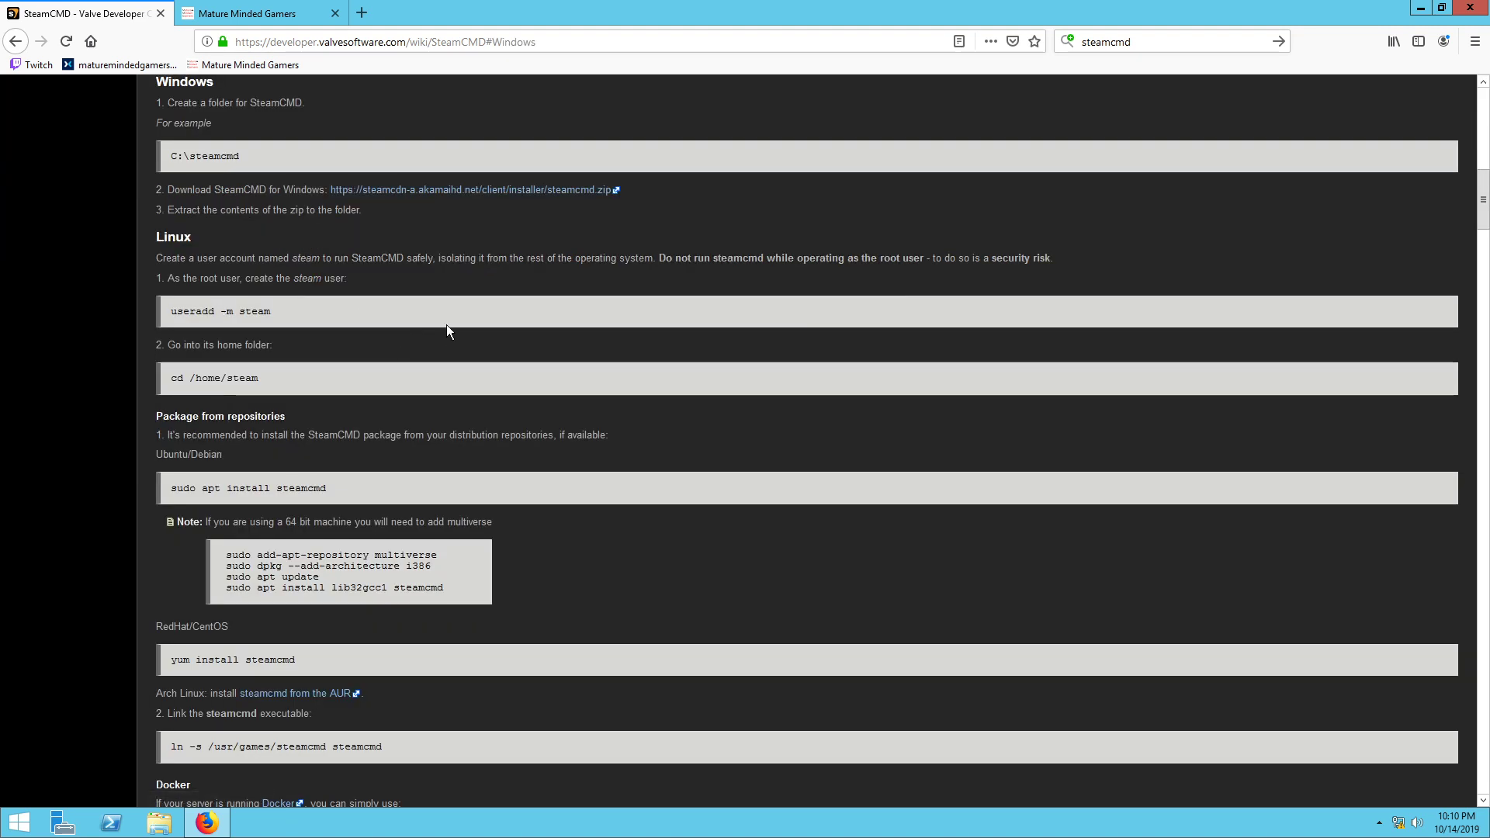
pyautogui.moveTo(427, 195)
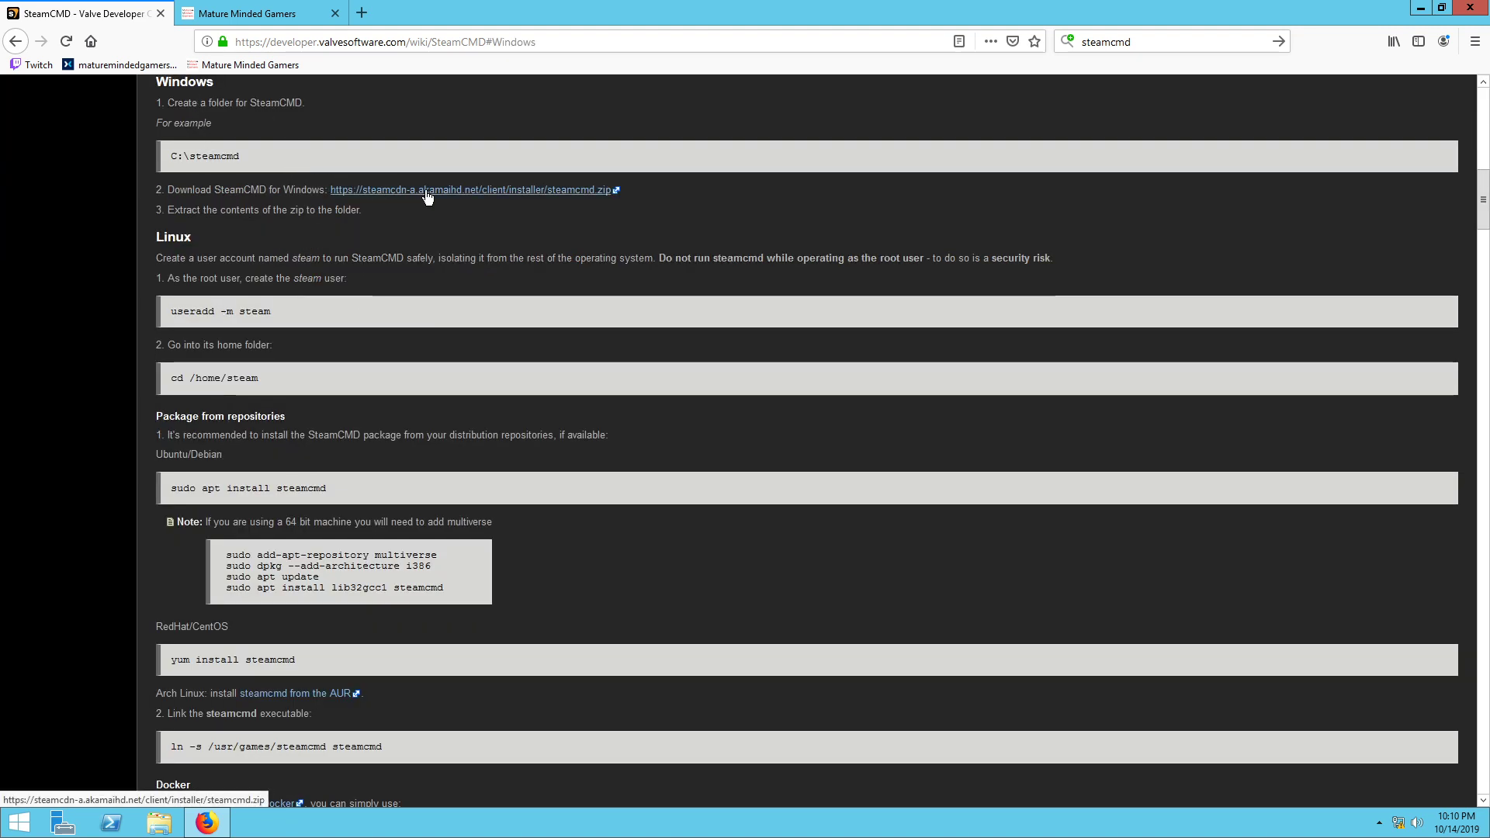
# Step: Download steamcmd.zip and reveal it in the Downloads folder
pyautogui.click(472, 189)
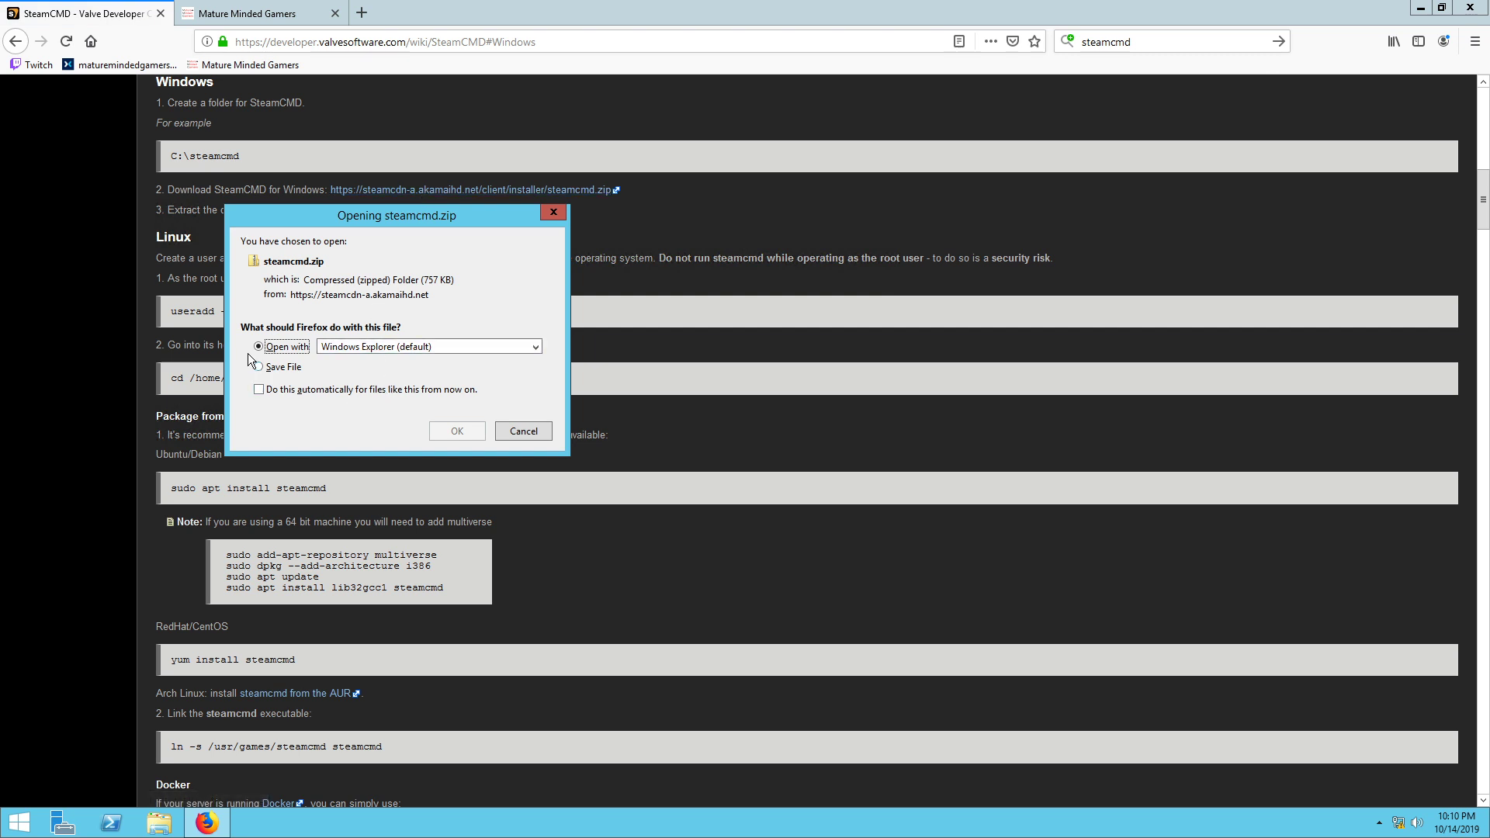
pyautogui.click(456, 429)
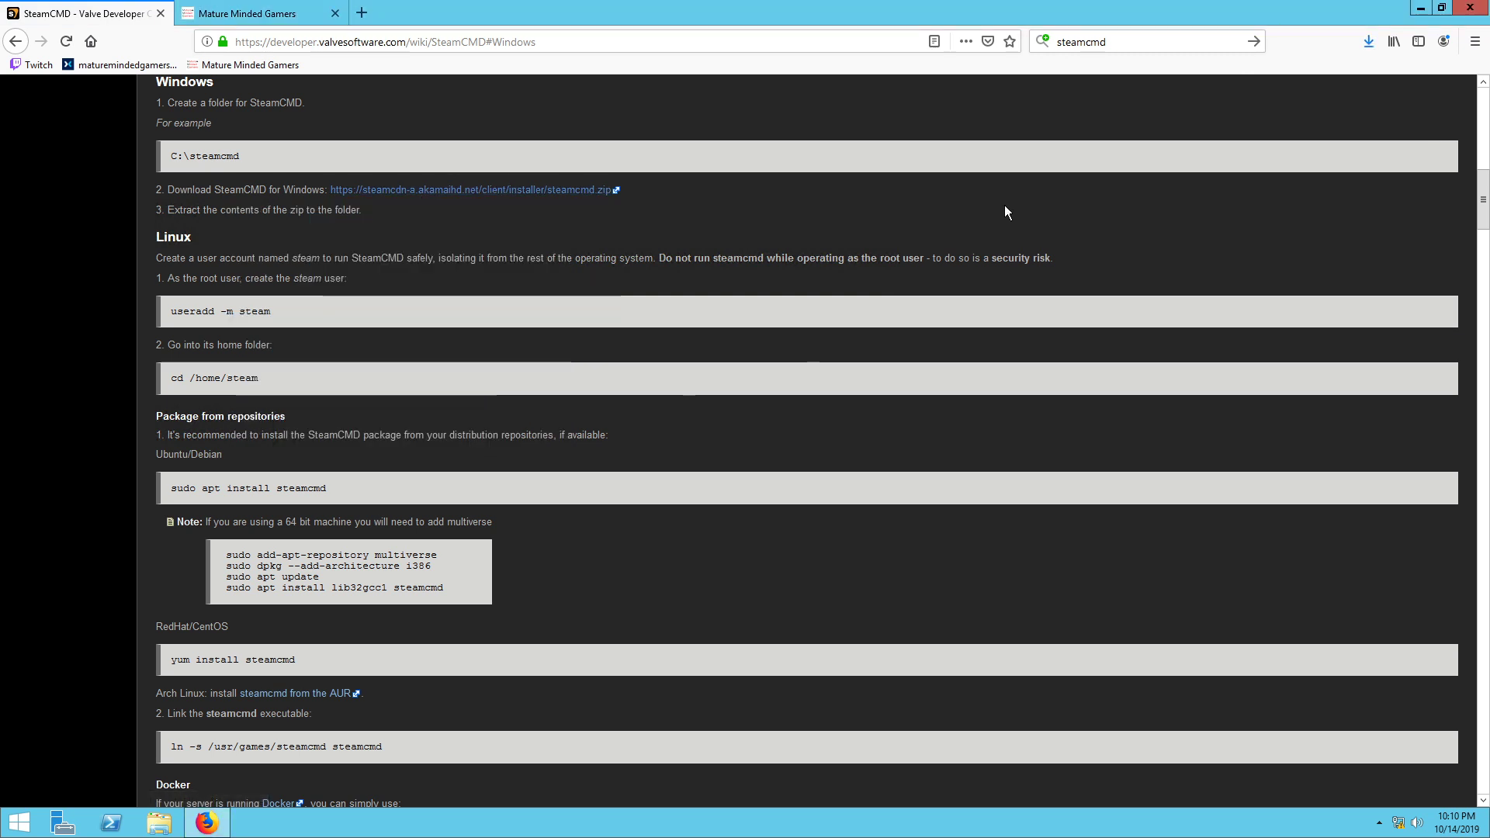
pyautogui.click(1367, 40)
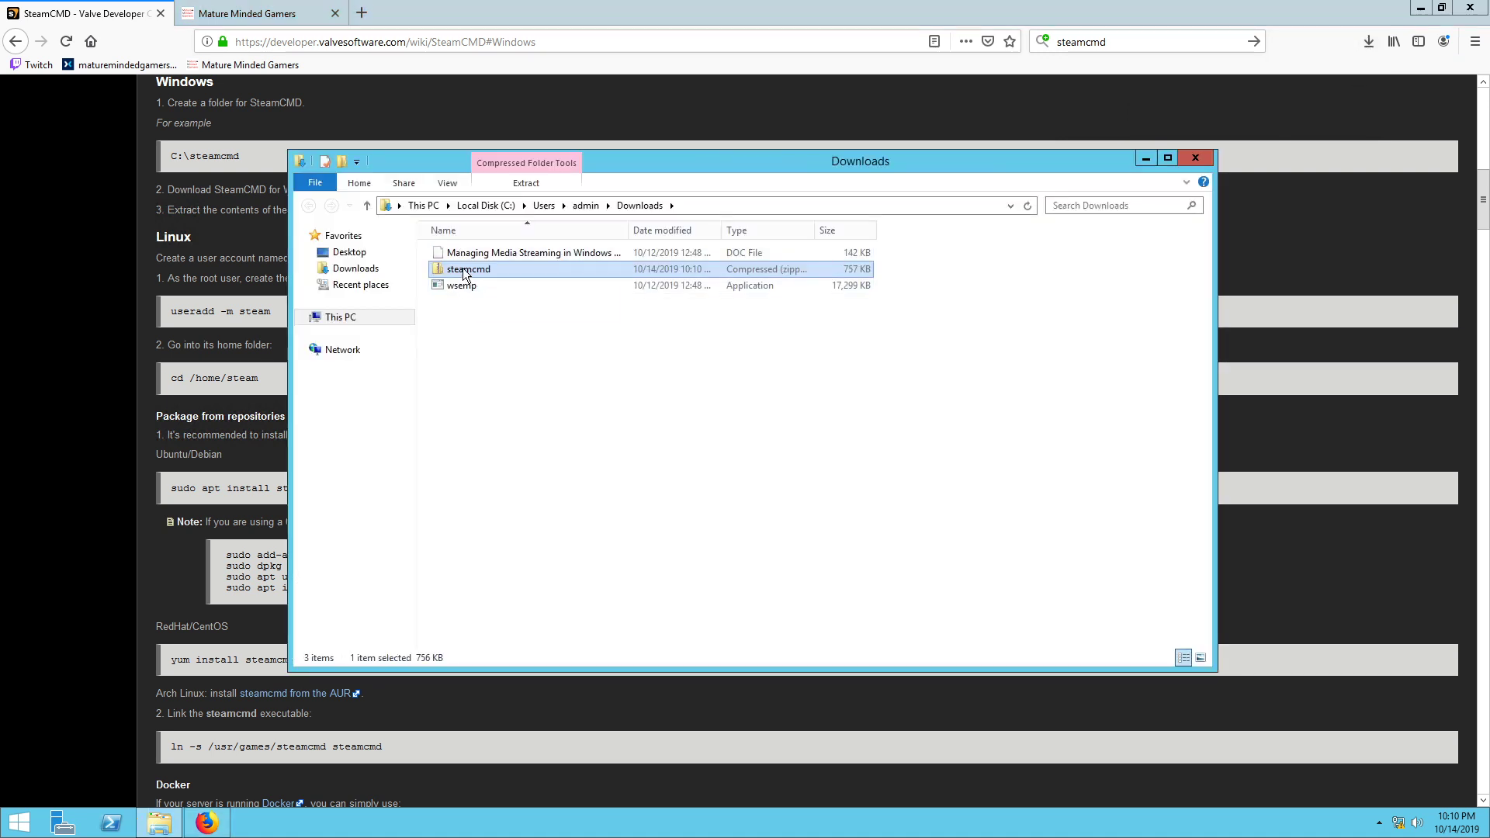
# Step: Start Extract All on steamcmd.zip and browse for a different destination
pyautogui.rightClick(467, 268)
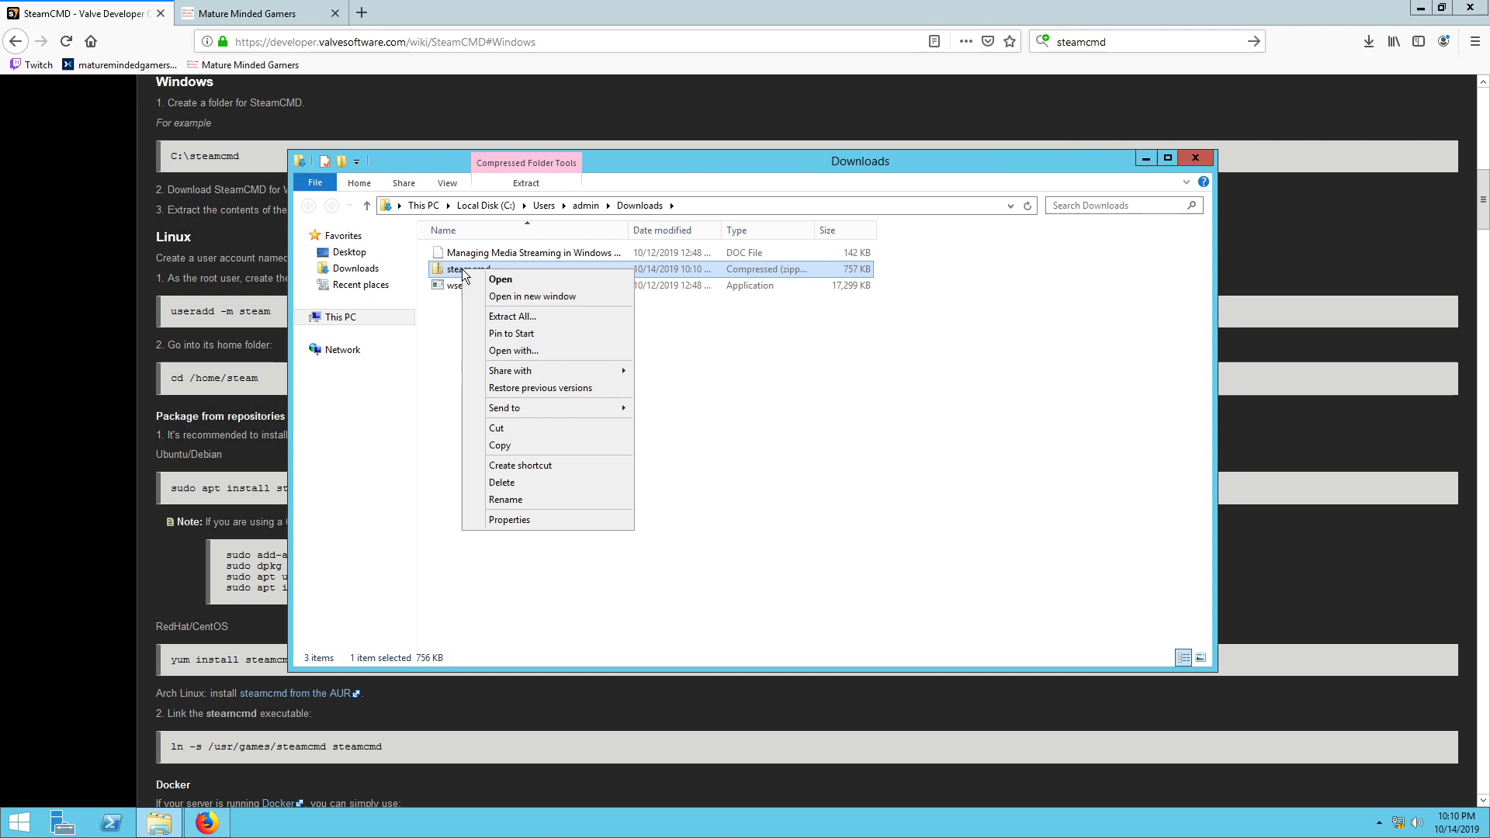
pyautogui.moveTo(518, 317)
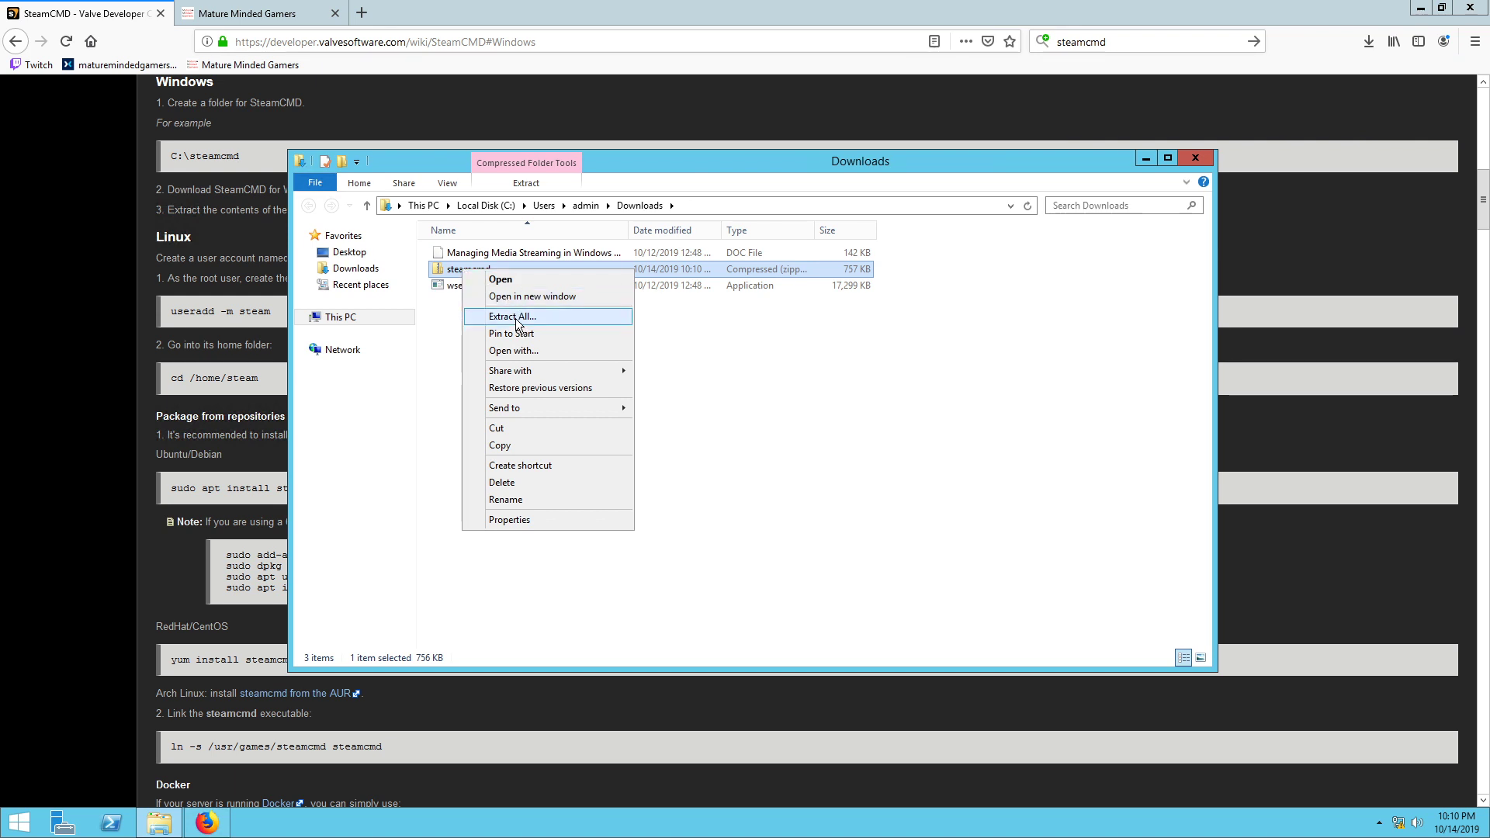
pyautogui.click(511, 317)
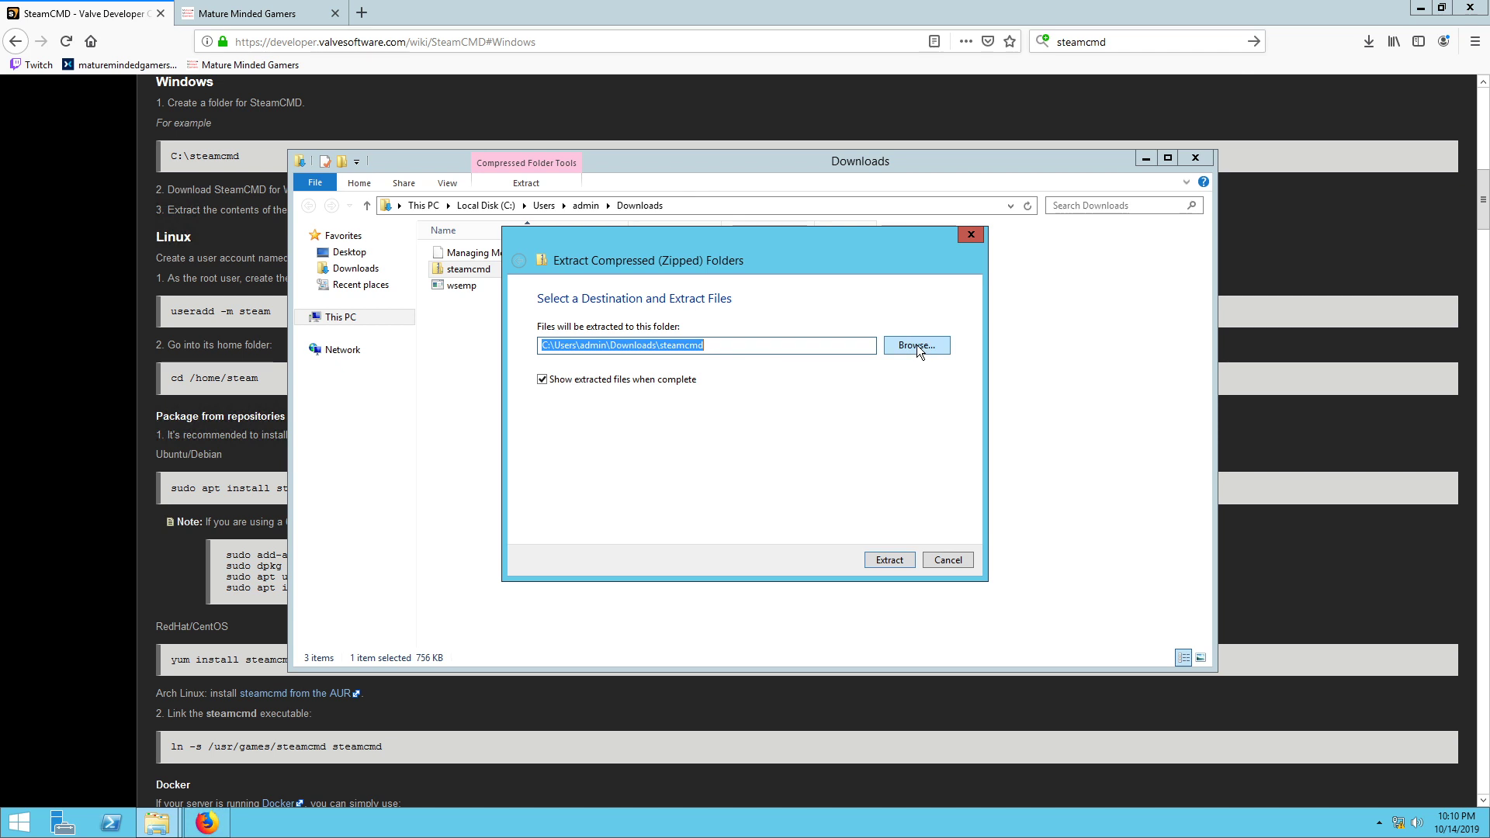
pyautogui.click(913, 345)
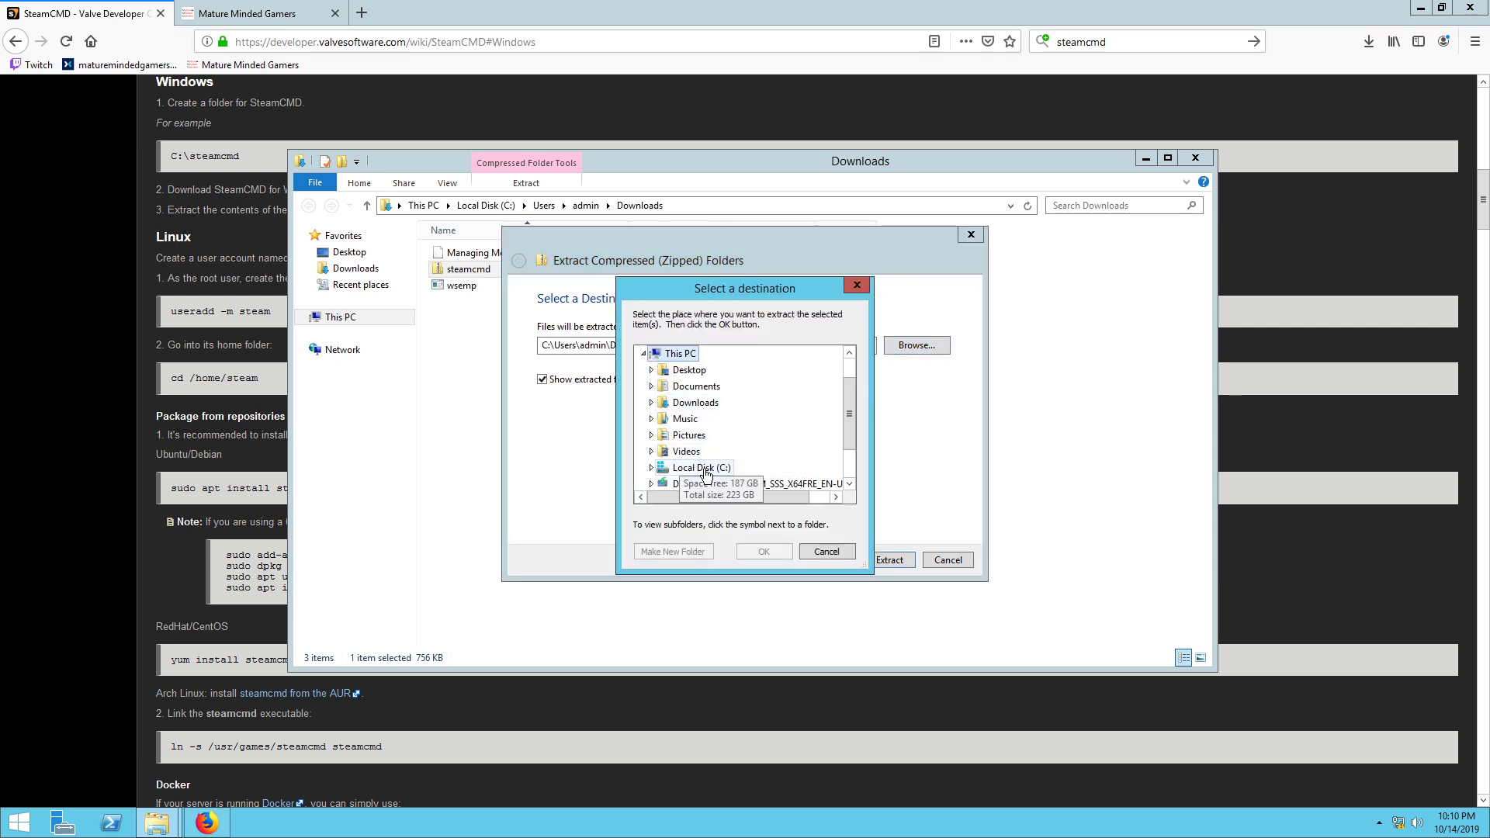
pyautogui.moveTo(708, 455)
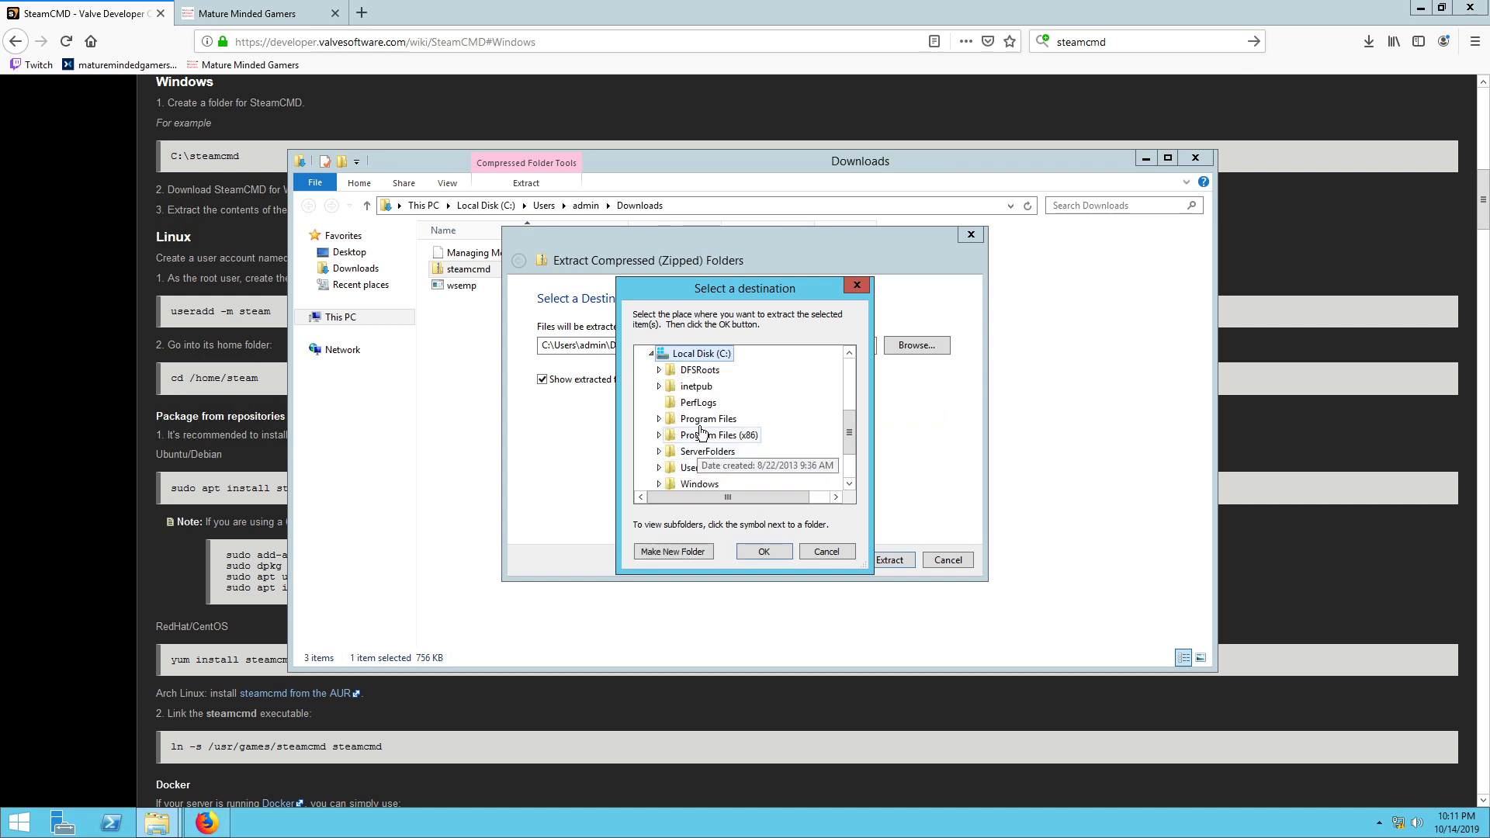
# Step: Create a new Steamcmd folder on C:, extract the files into it and select the steamcmd application
pyautogui.click(672, 551)
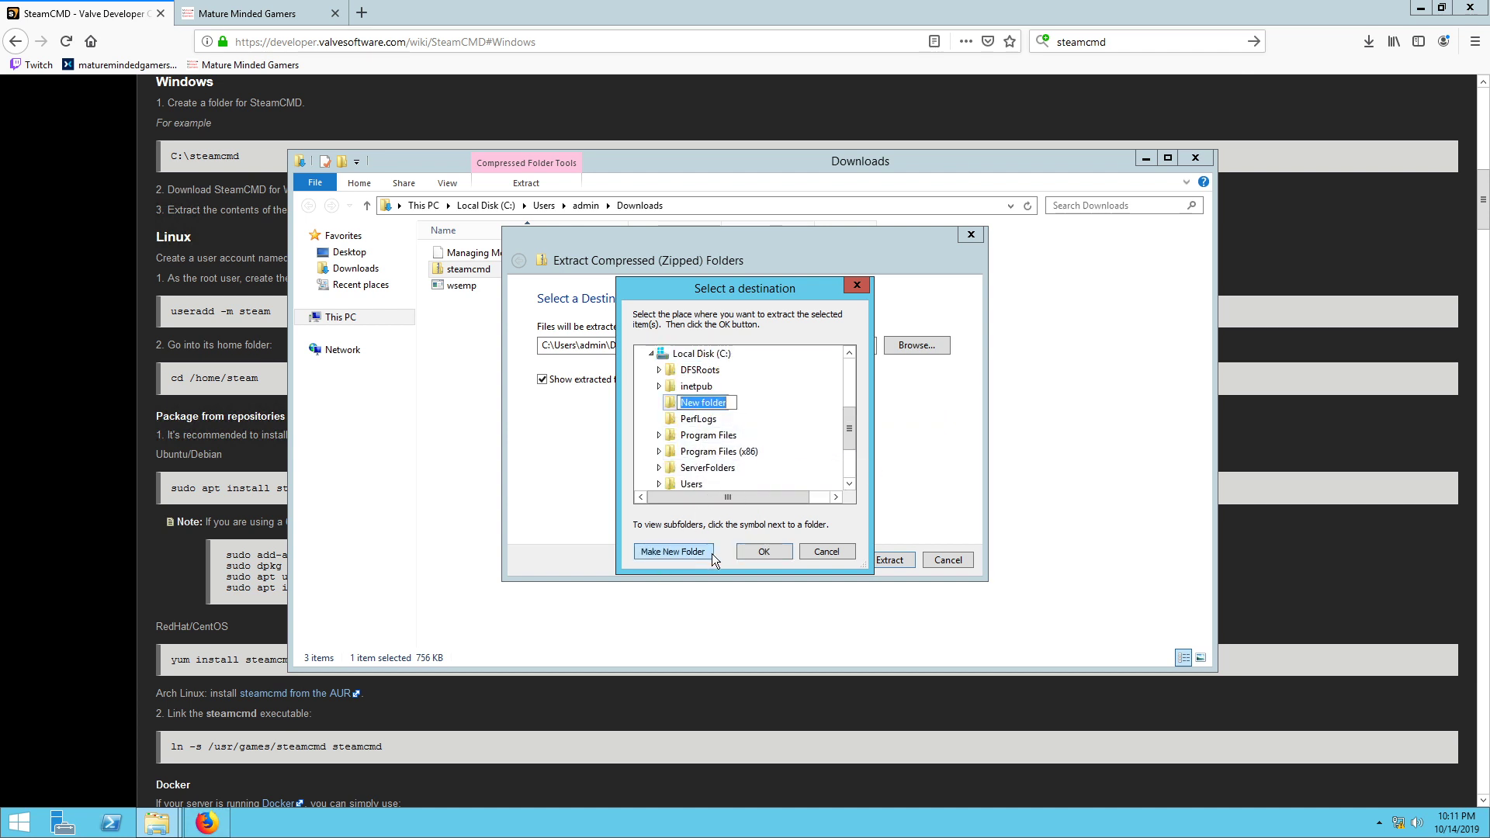
pyautogui.write('Steamcmd')
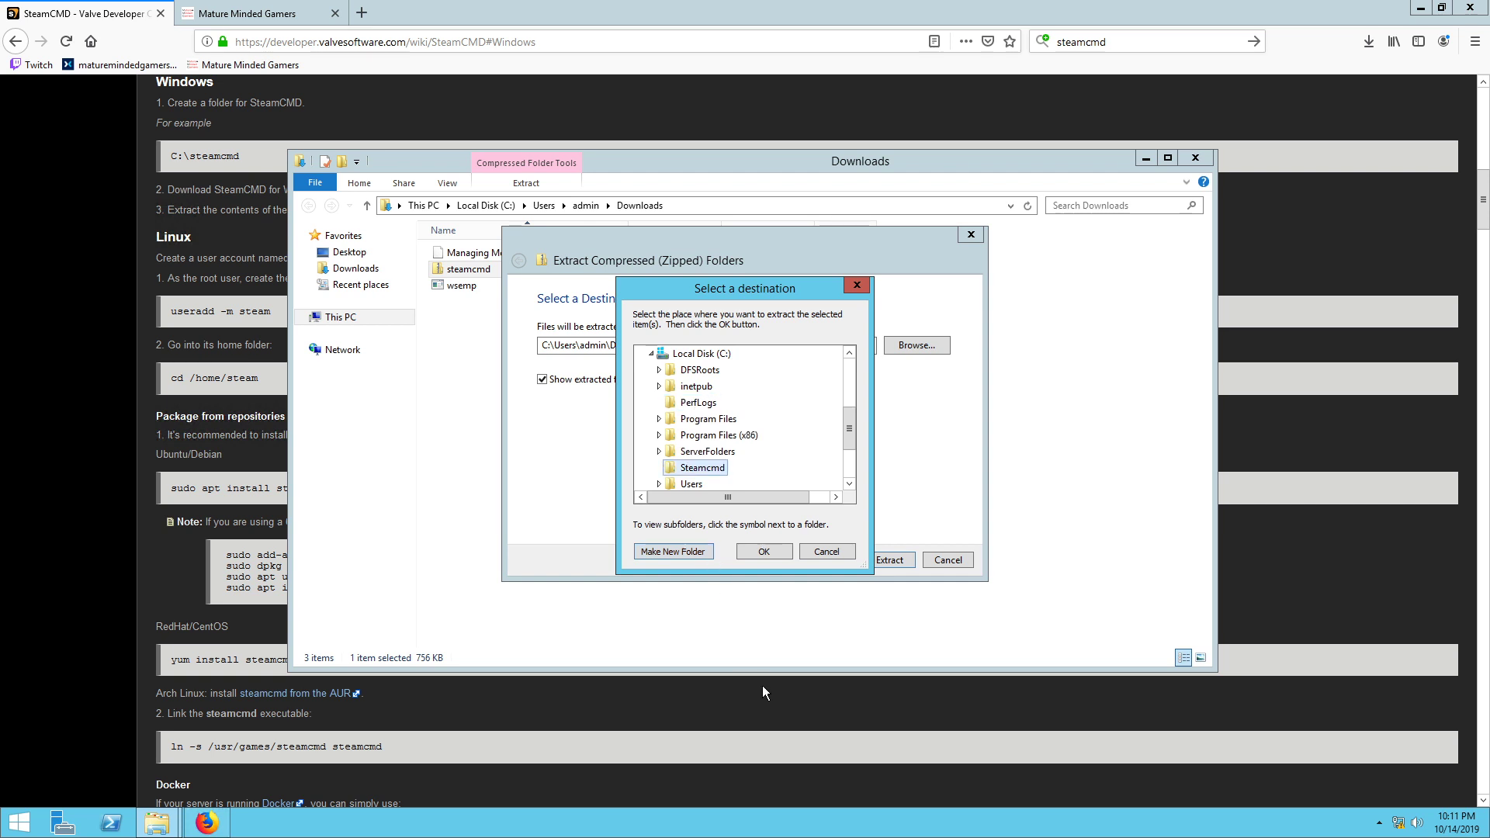
pyautogui.click(761, 551)
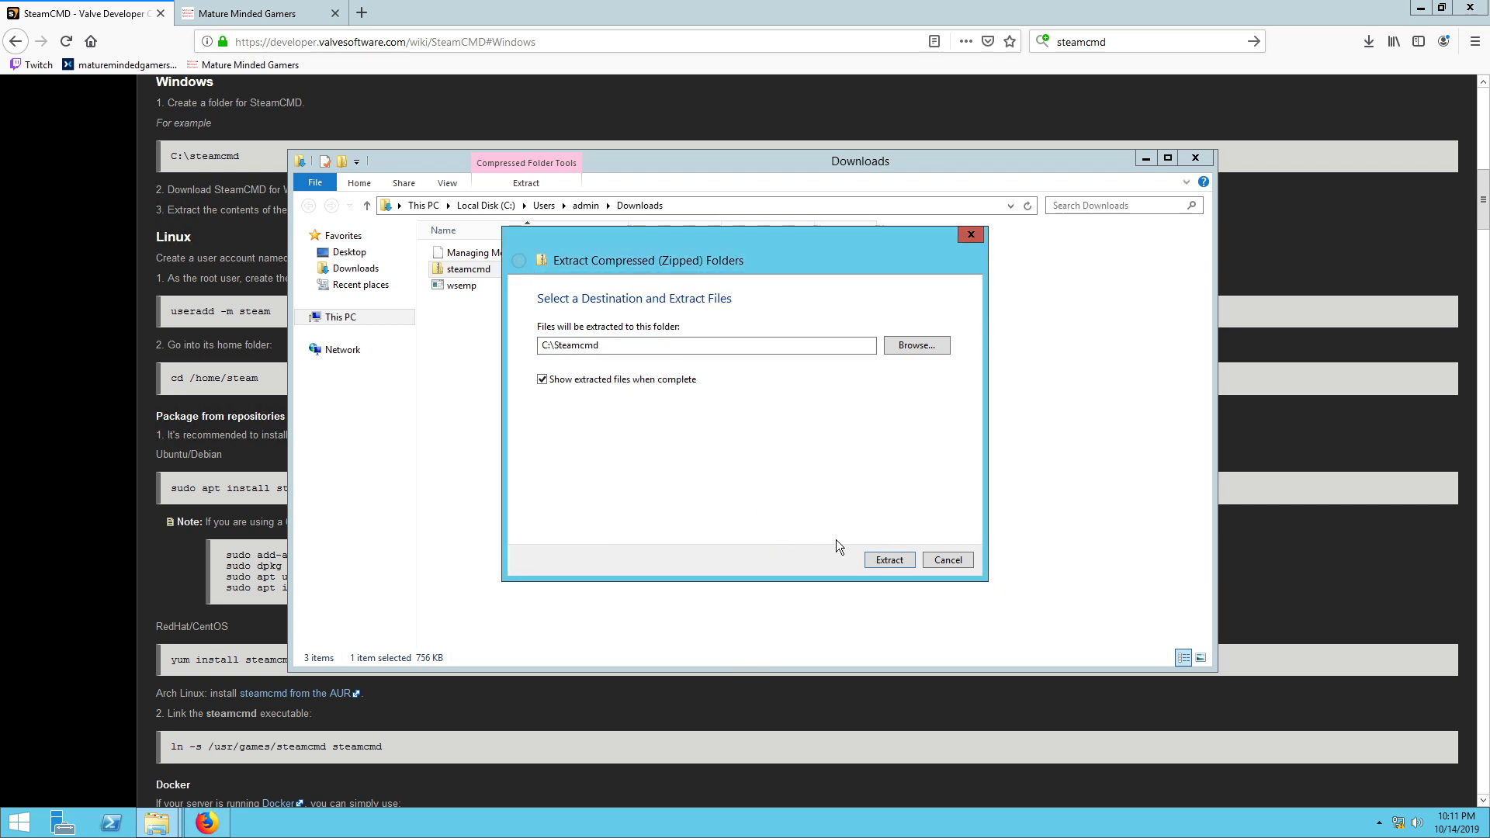
pyautogui.click(888, 560)
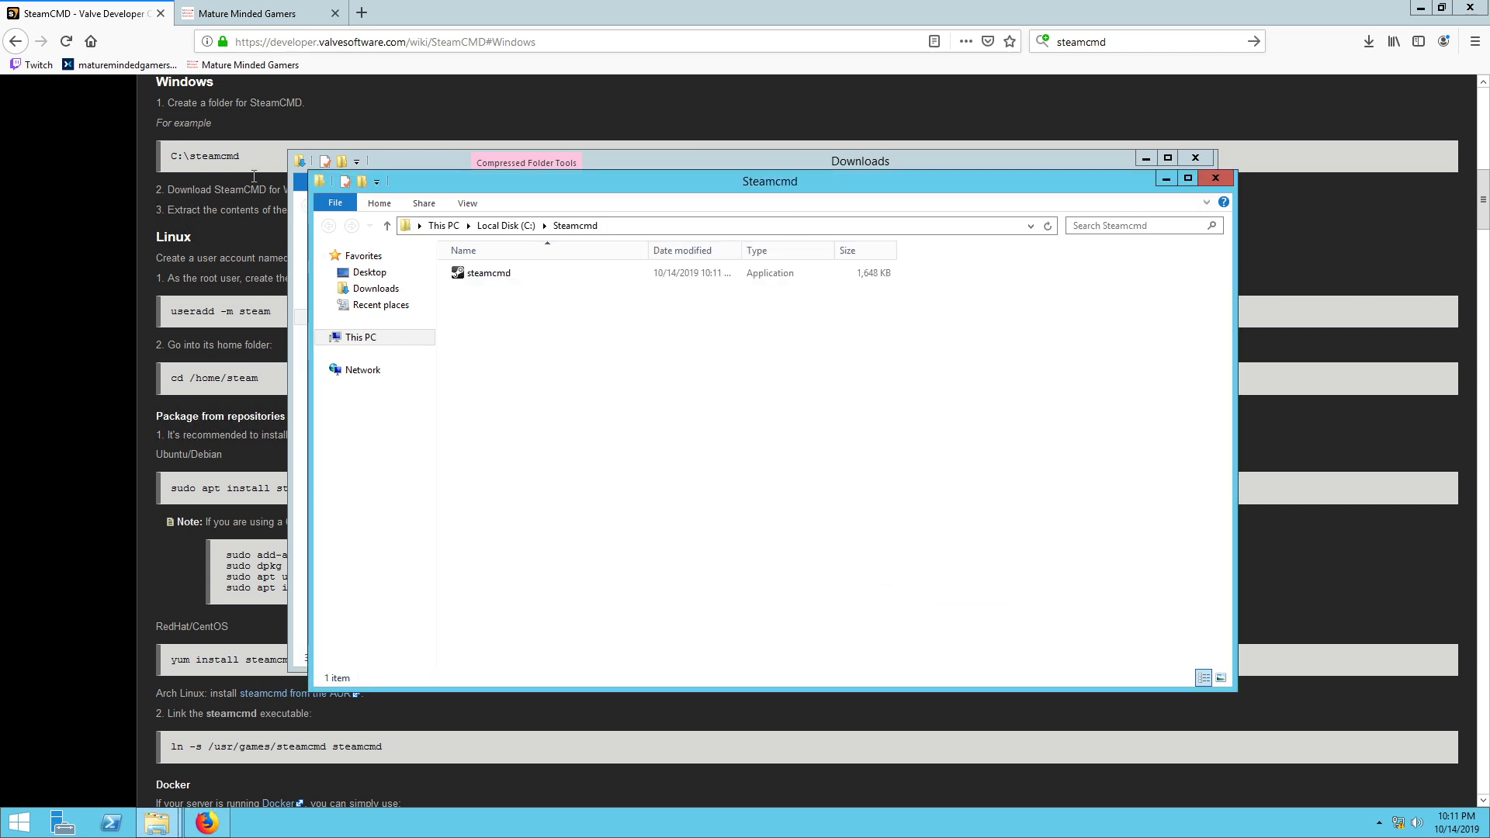
pyautogui.click(487, 273)
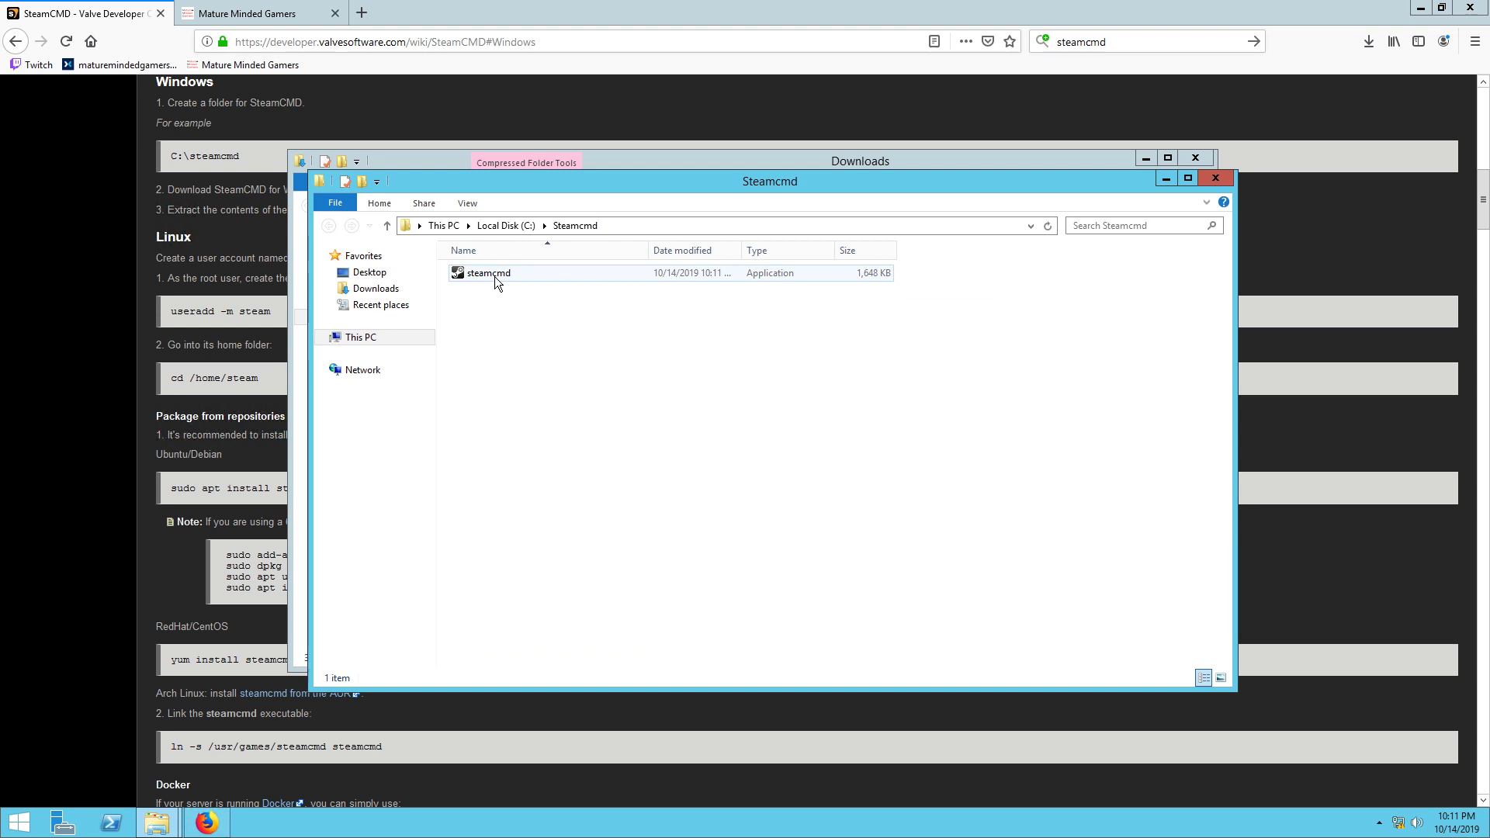
pyautogui.click(487, 273)
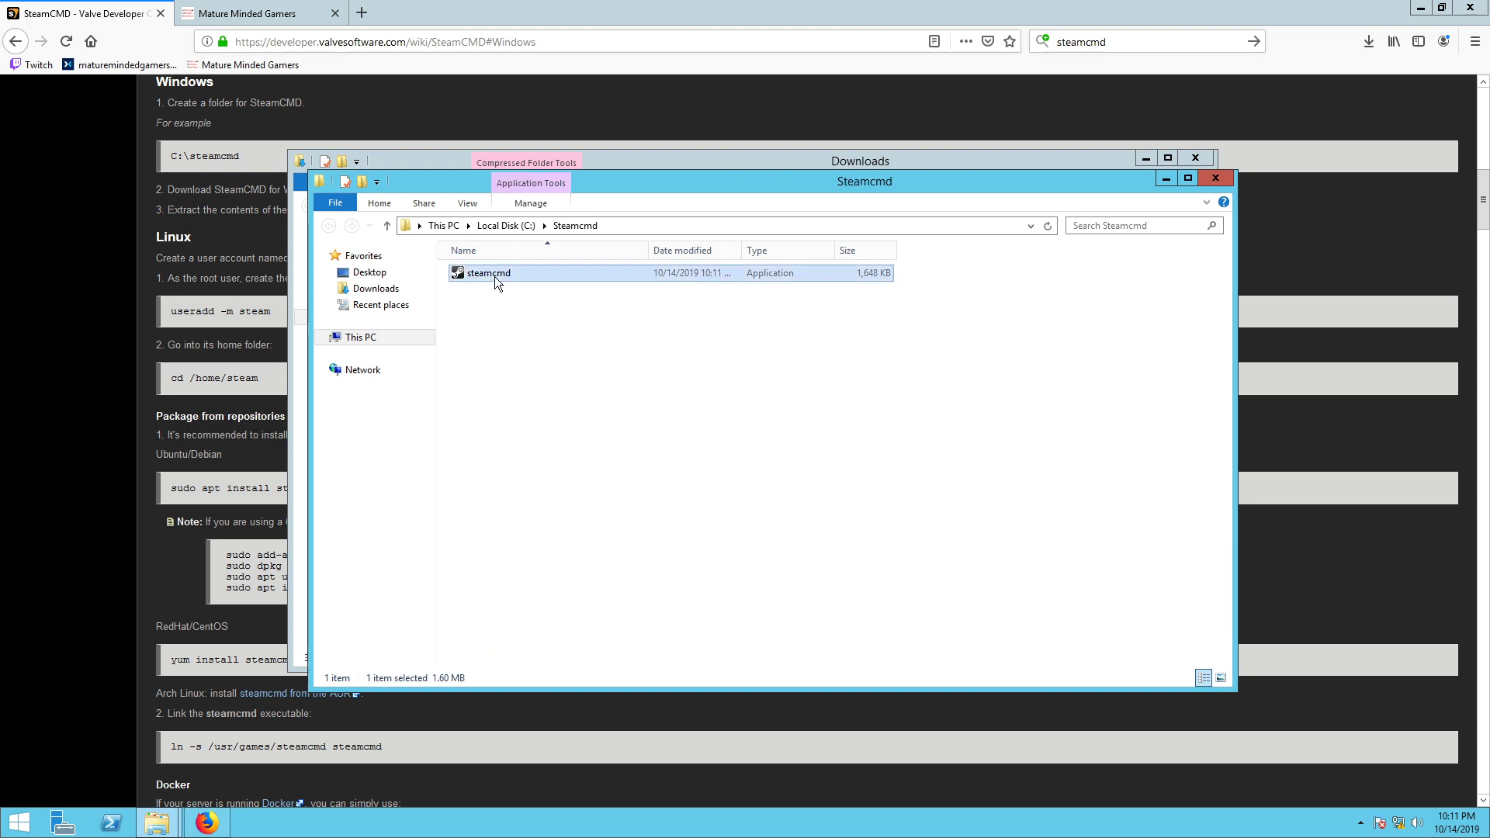
# Step: Launch steamcmd.exe and let it update until the Steam> prompt appears
pyautogui.doubleClick(487, 273)
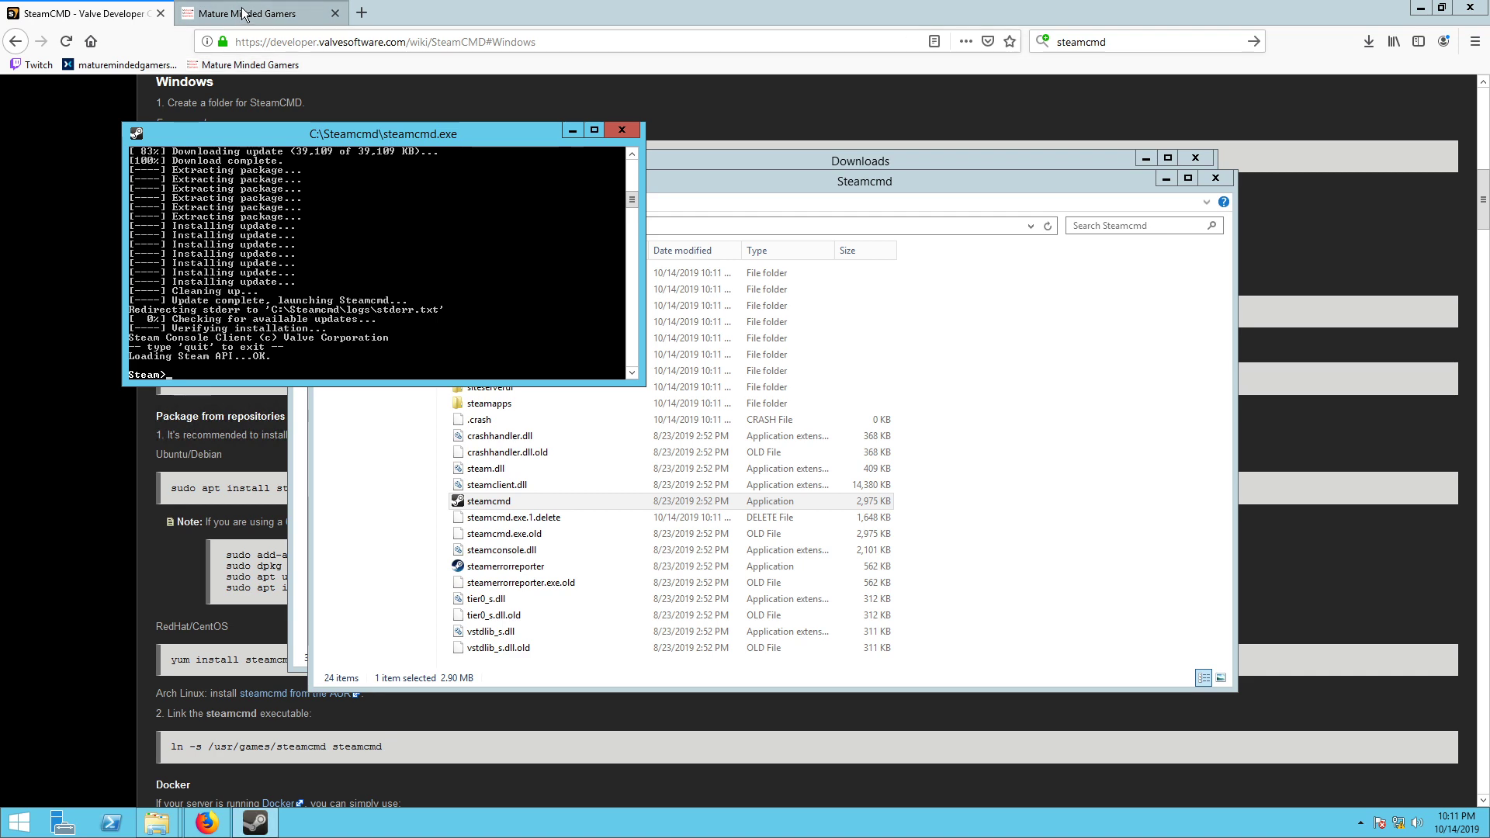
# Step: Switch browser tabs and navigate to the SteamDB home page
pyautogui.click(256, 12)
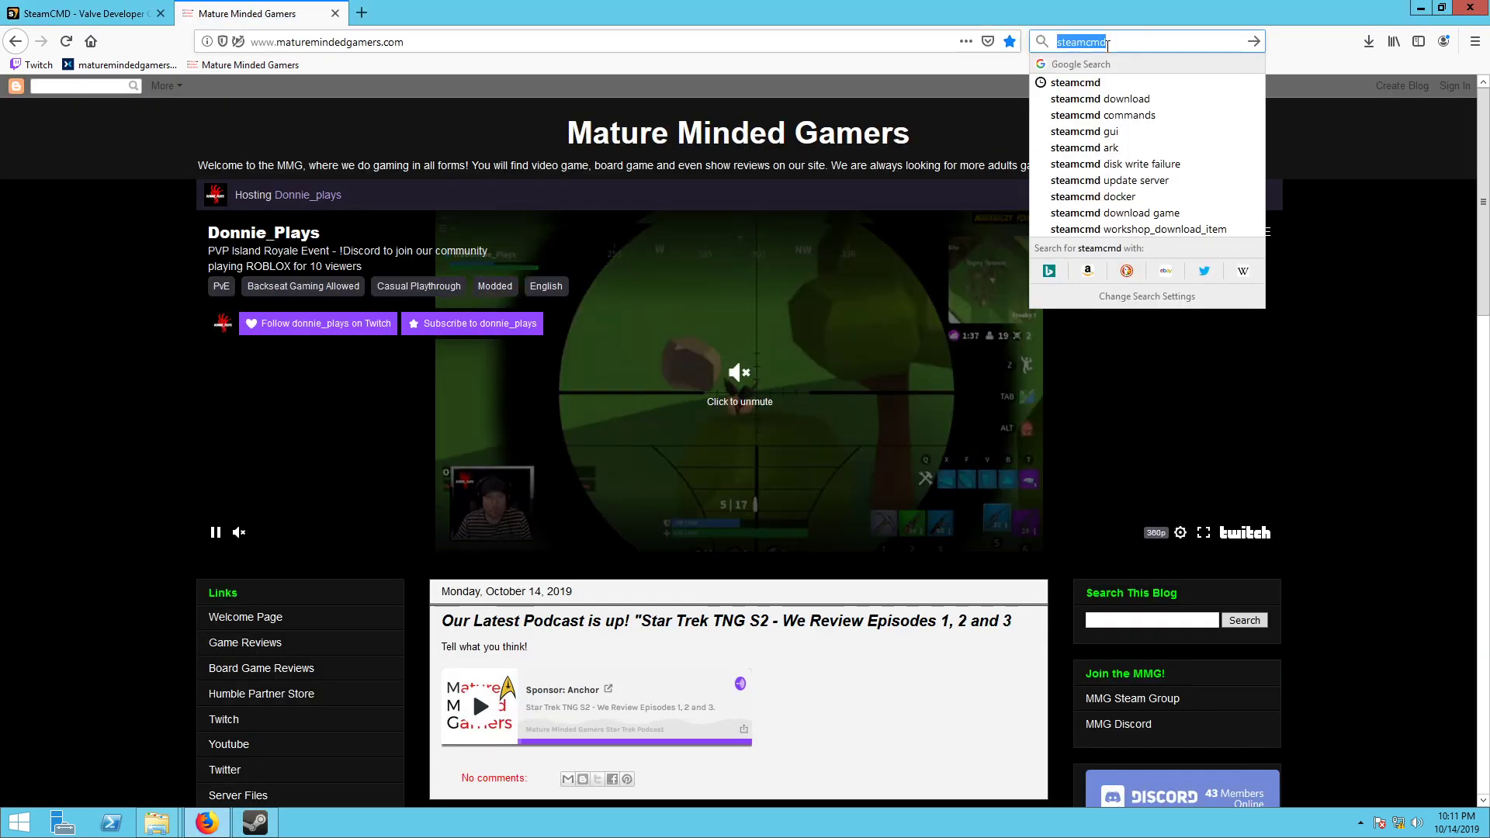
pyautogui.write('steam')
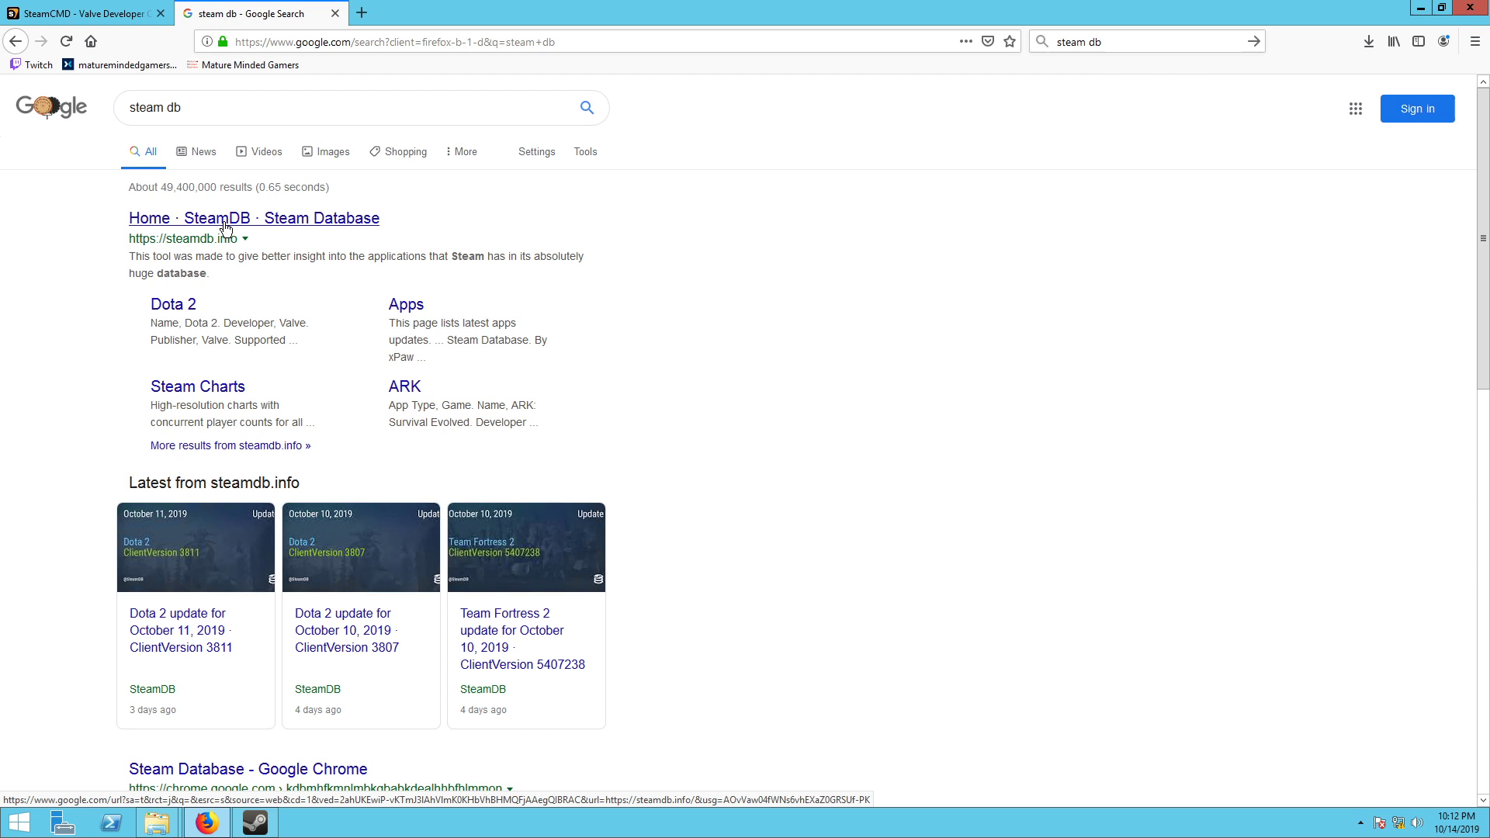
pyautogui.click(217, 217)
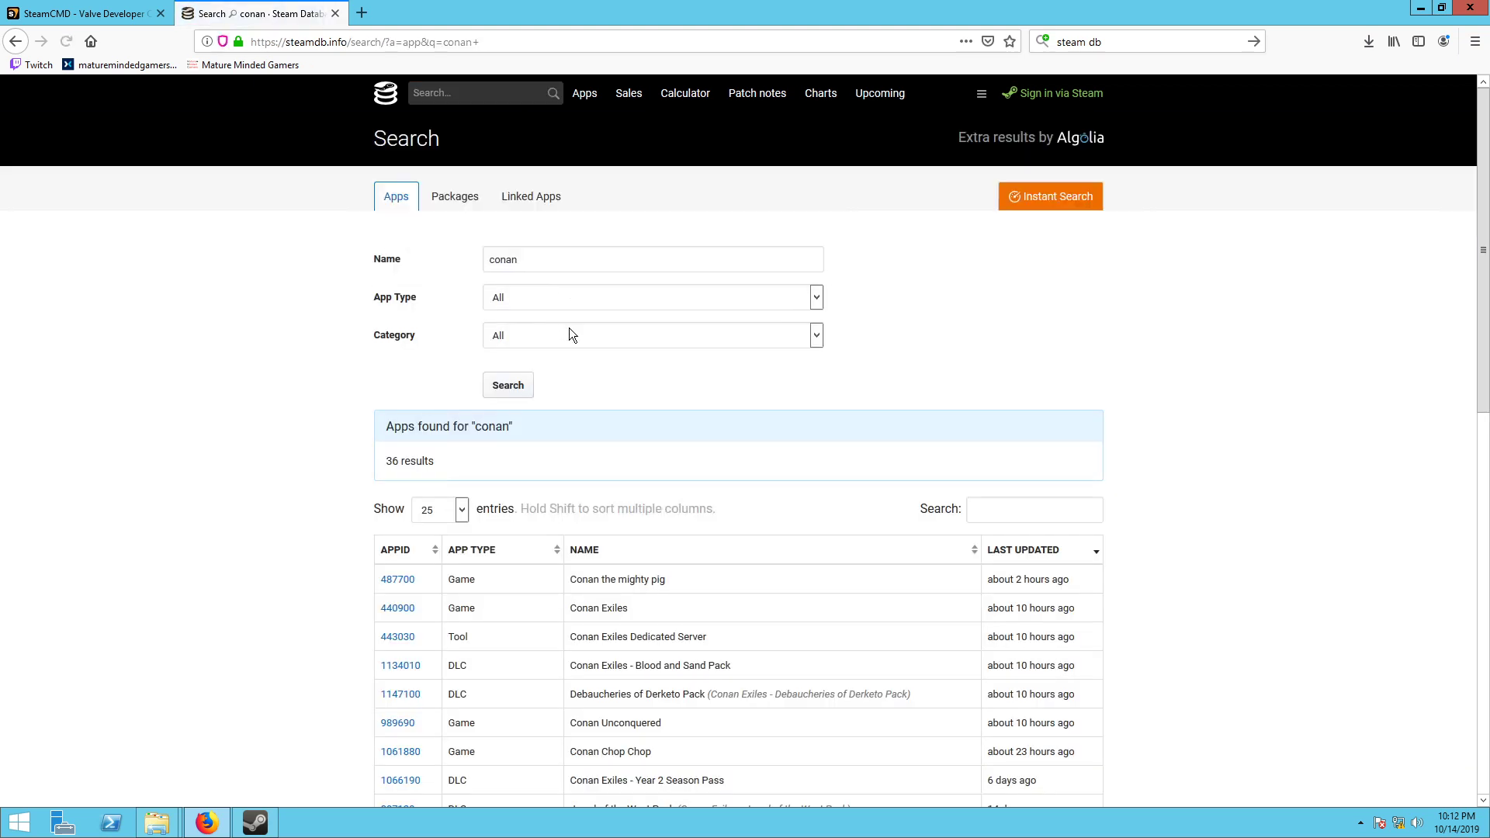
pyautogui.moveTo(599, 608)
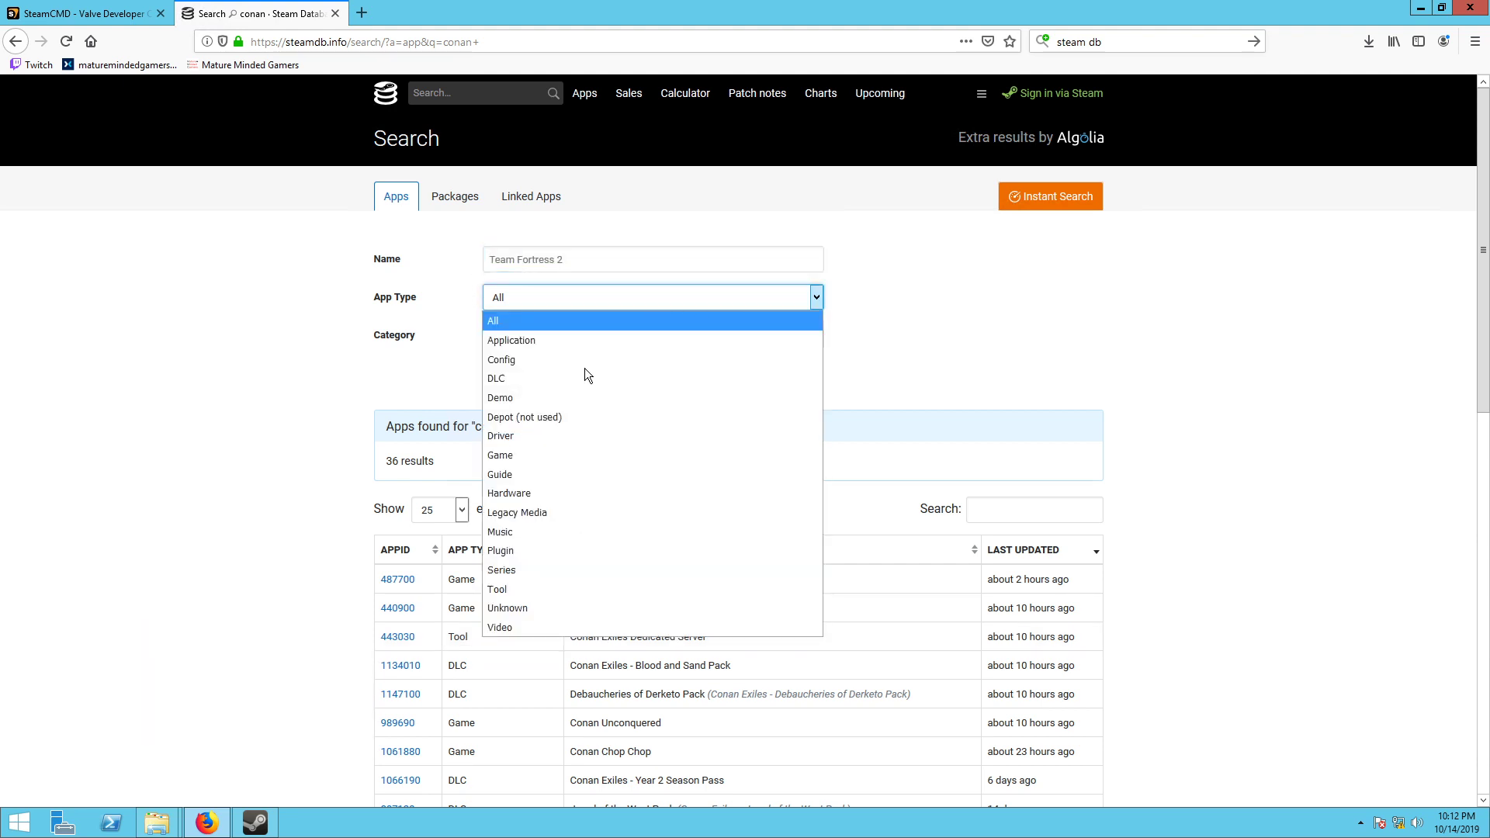
# Step: Filter the SteamDB search to Tool apps and bring up options on the Eco Server app ID 739590
pyautogui.click(497, 590)
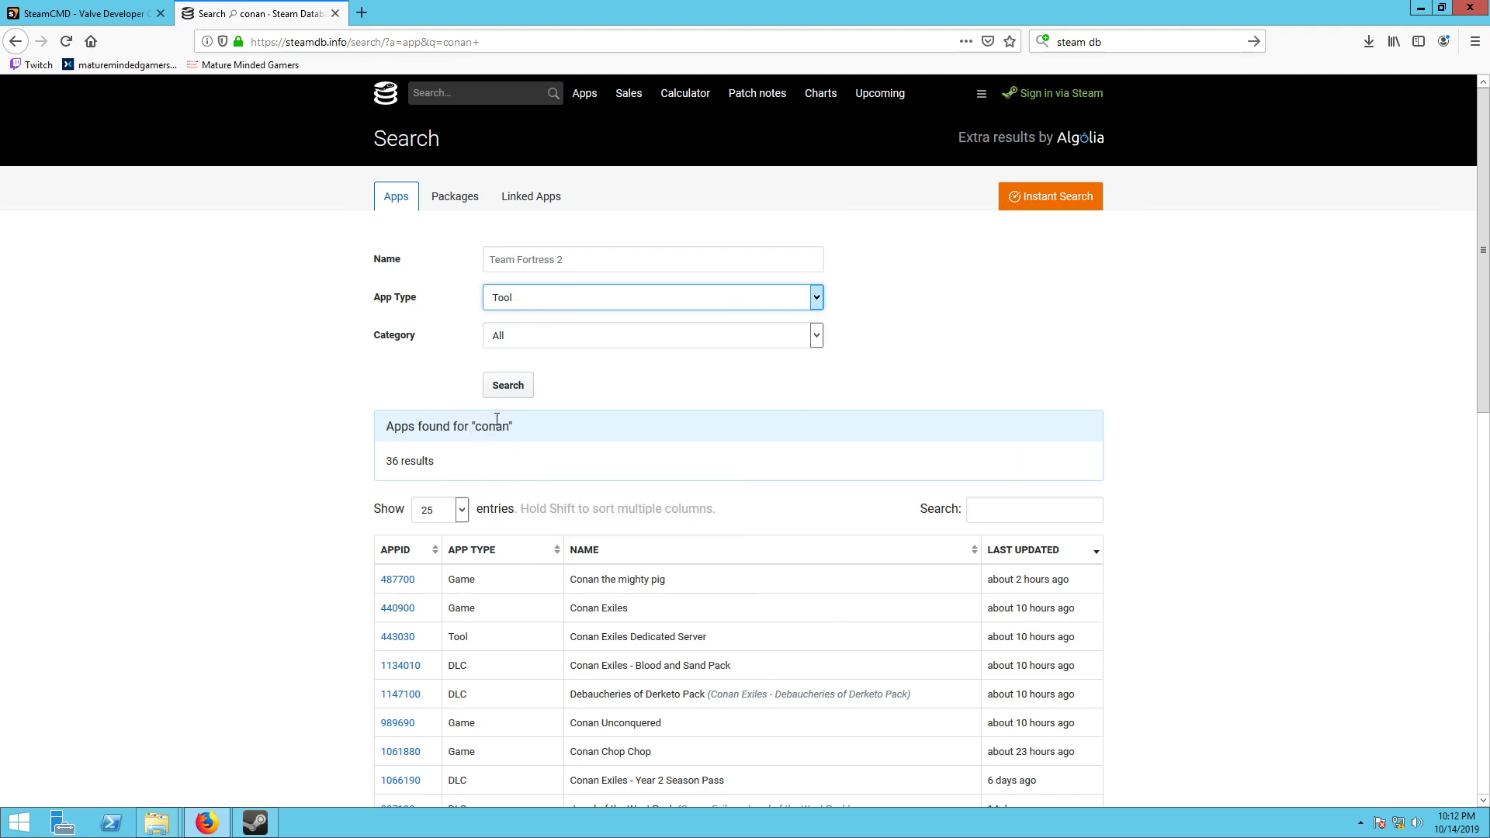
pyautogui.click(508, 385)
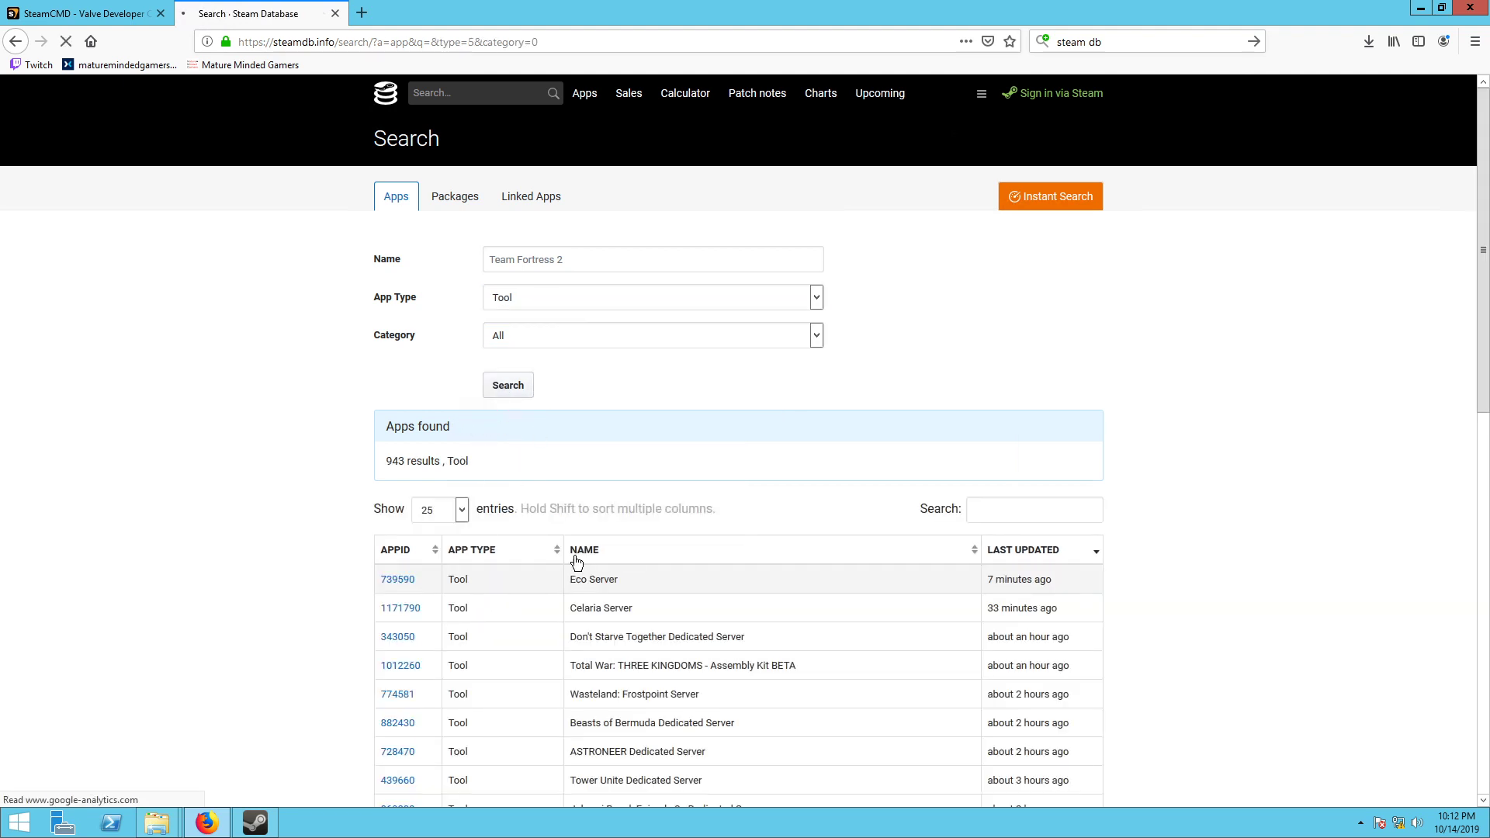
pyautogui.scroll(-3)
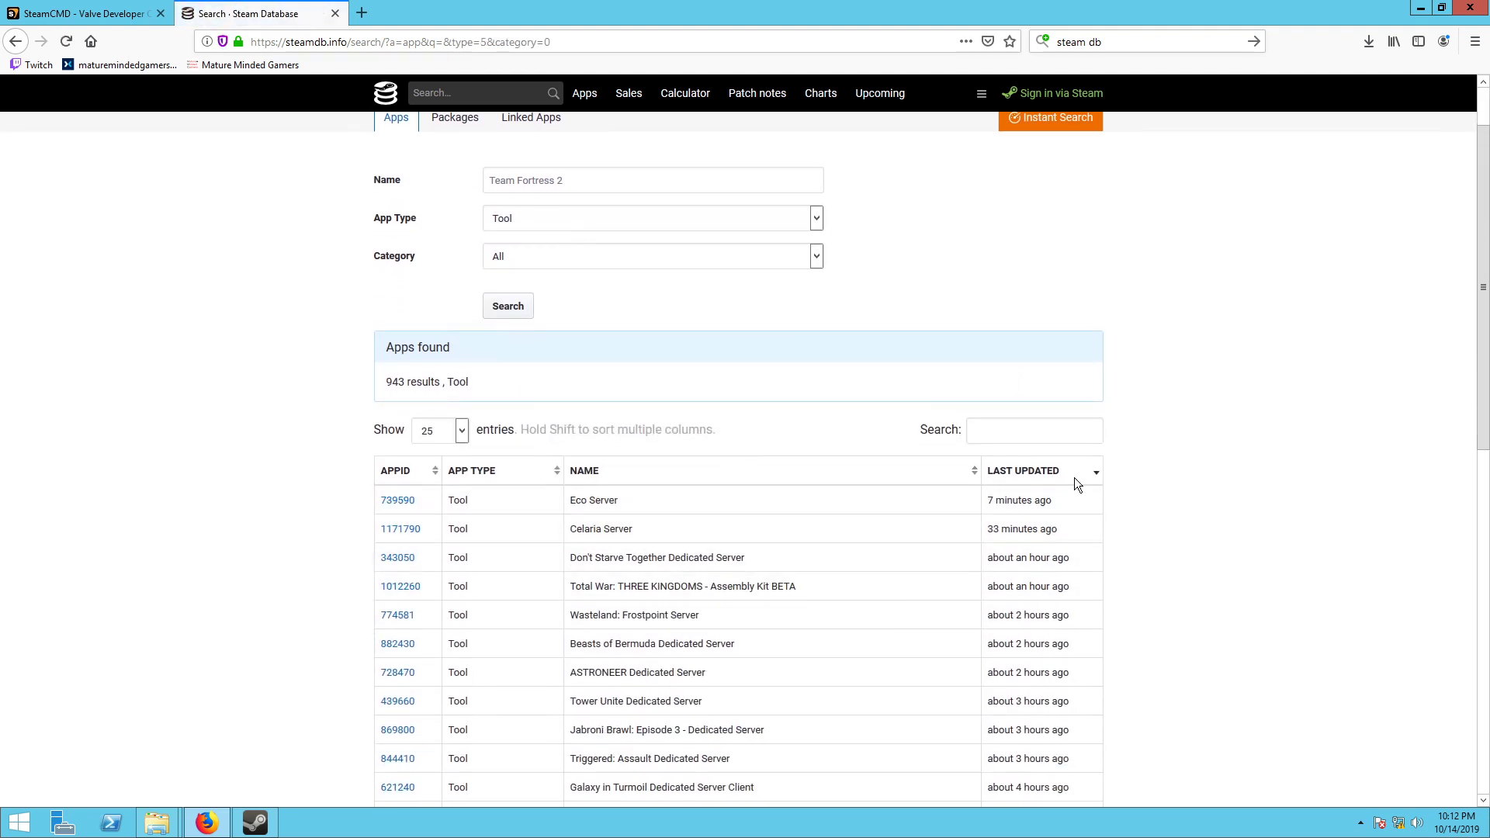
pyautogui.moveTo(601, 527)
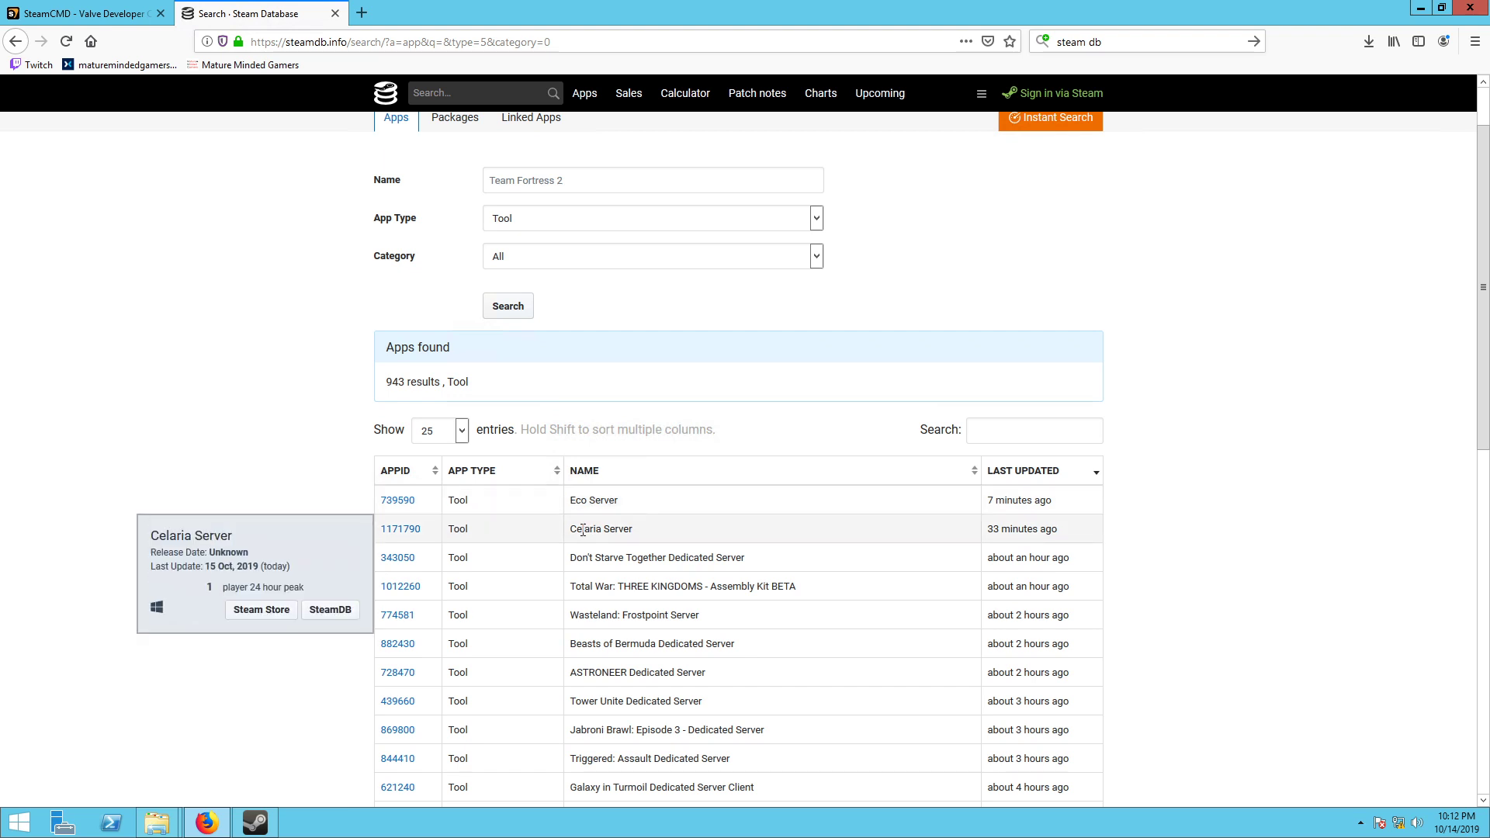
pyautogui.moveTo(637, 645)
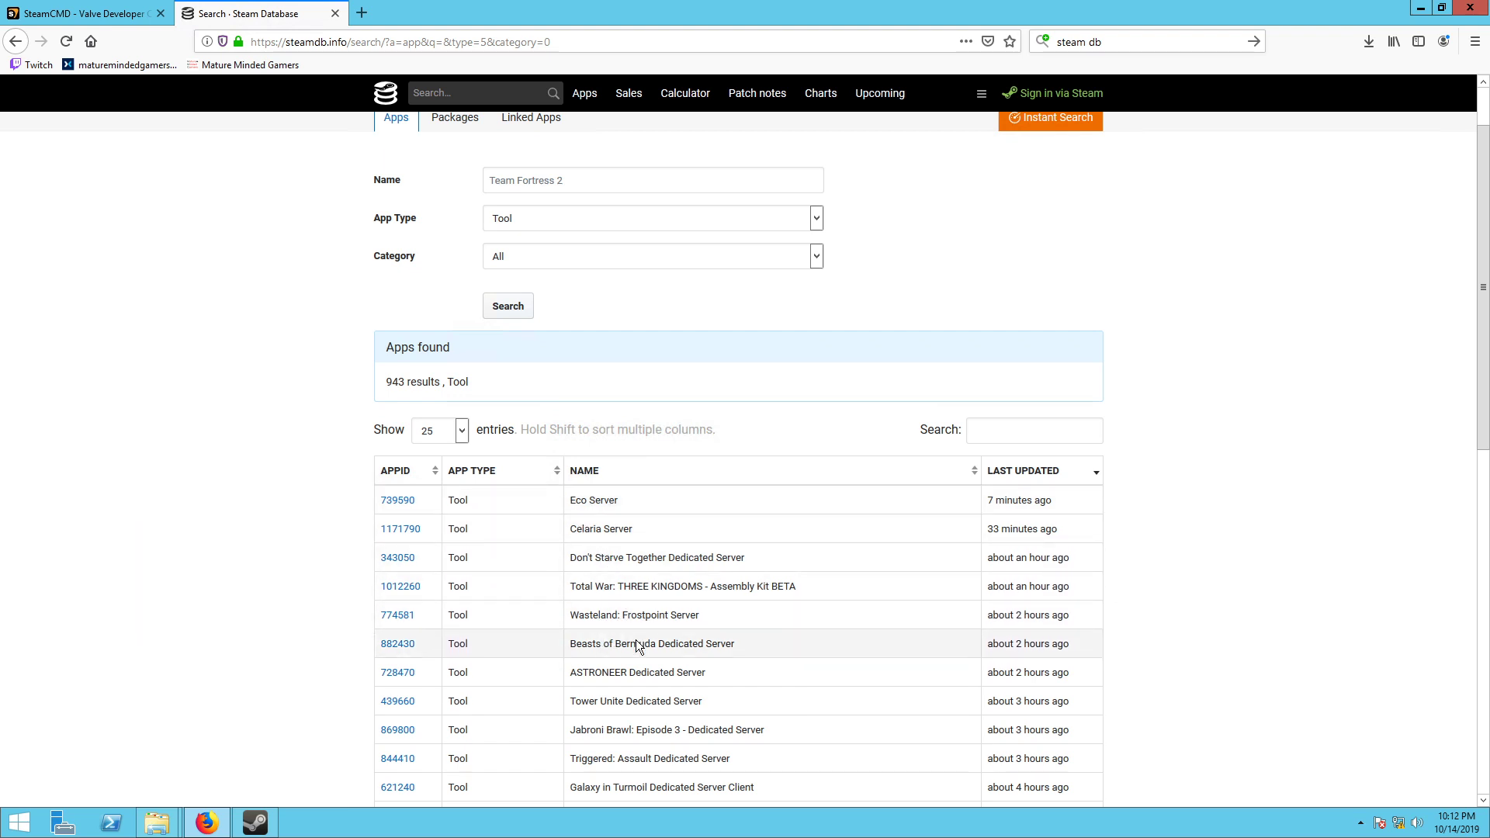
pyautogui.moveTo(680, 689)
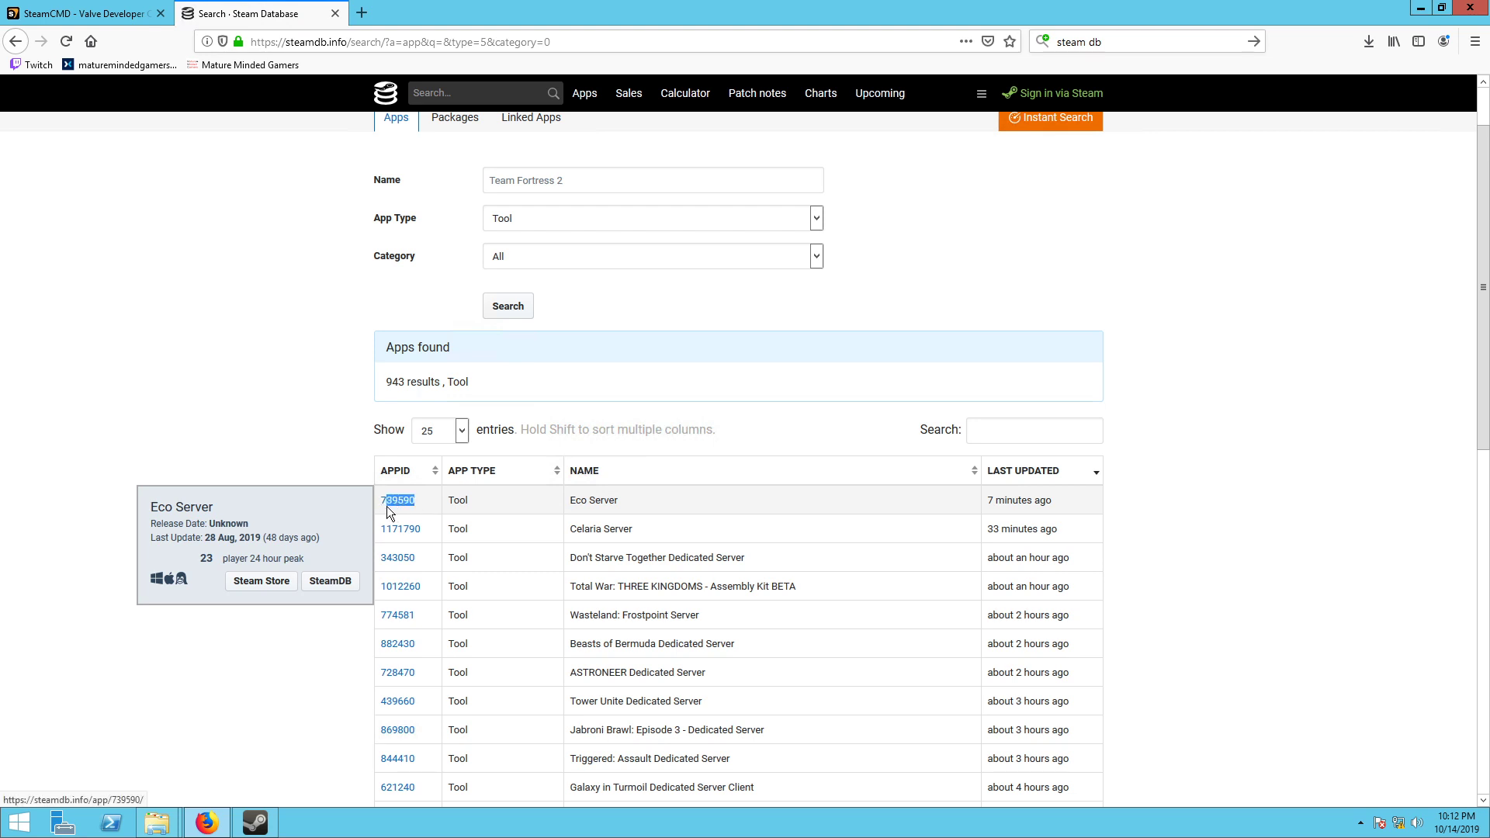
pyautogui.rightClick(396, 499)
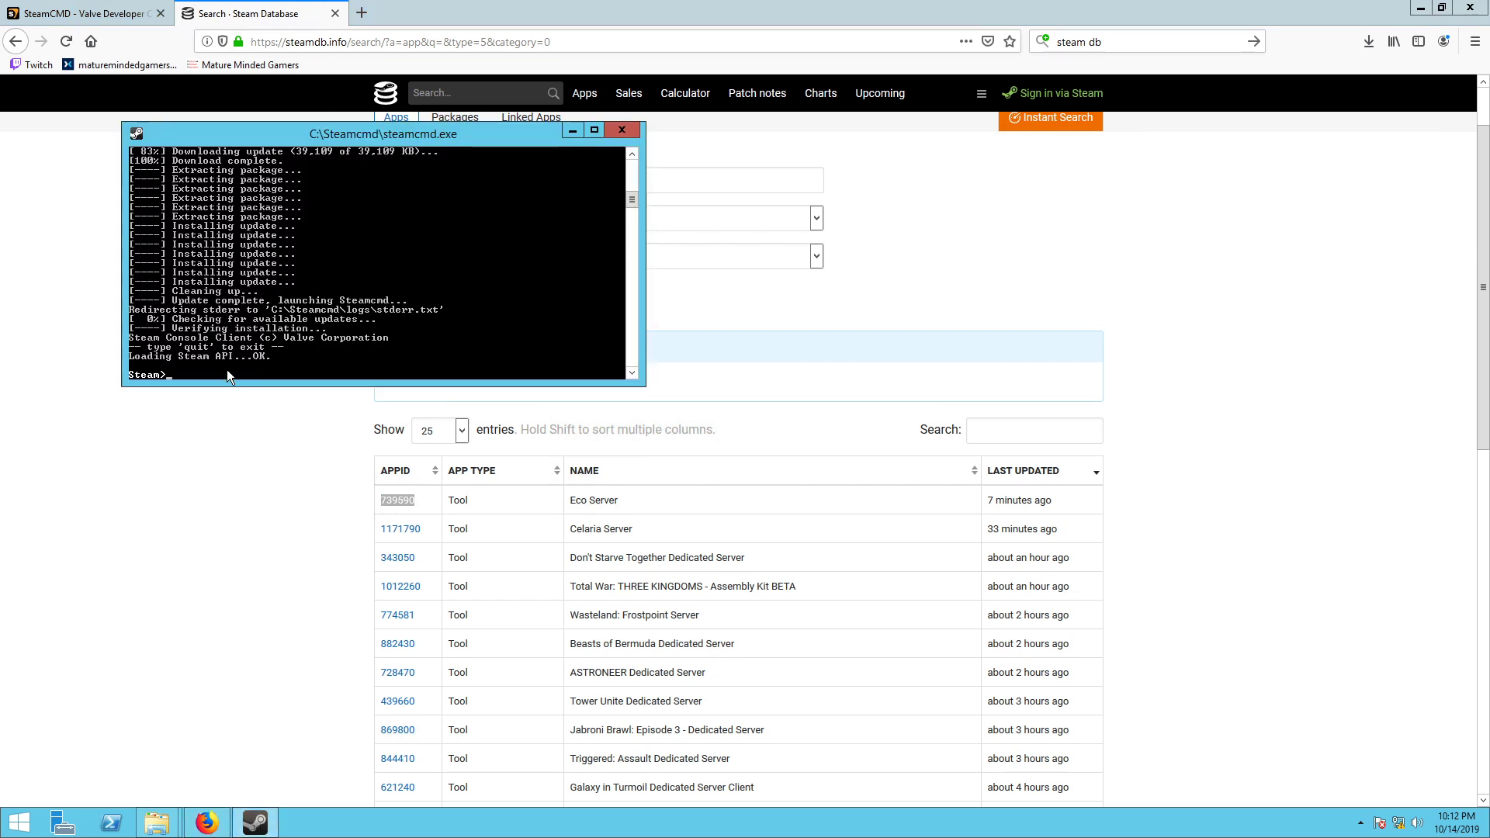
# Step: Log in to SteamCMD with 'login anonymous' and begin an app_update command
pyautogui.write('login')
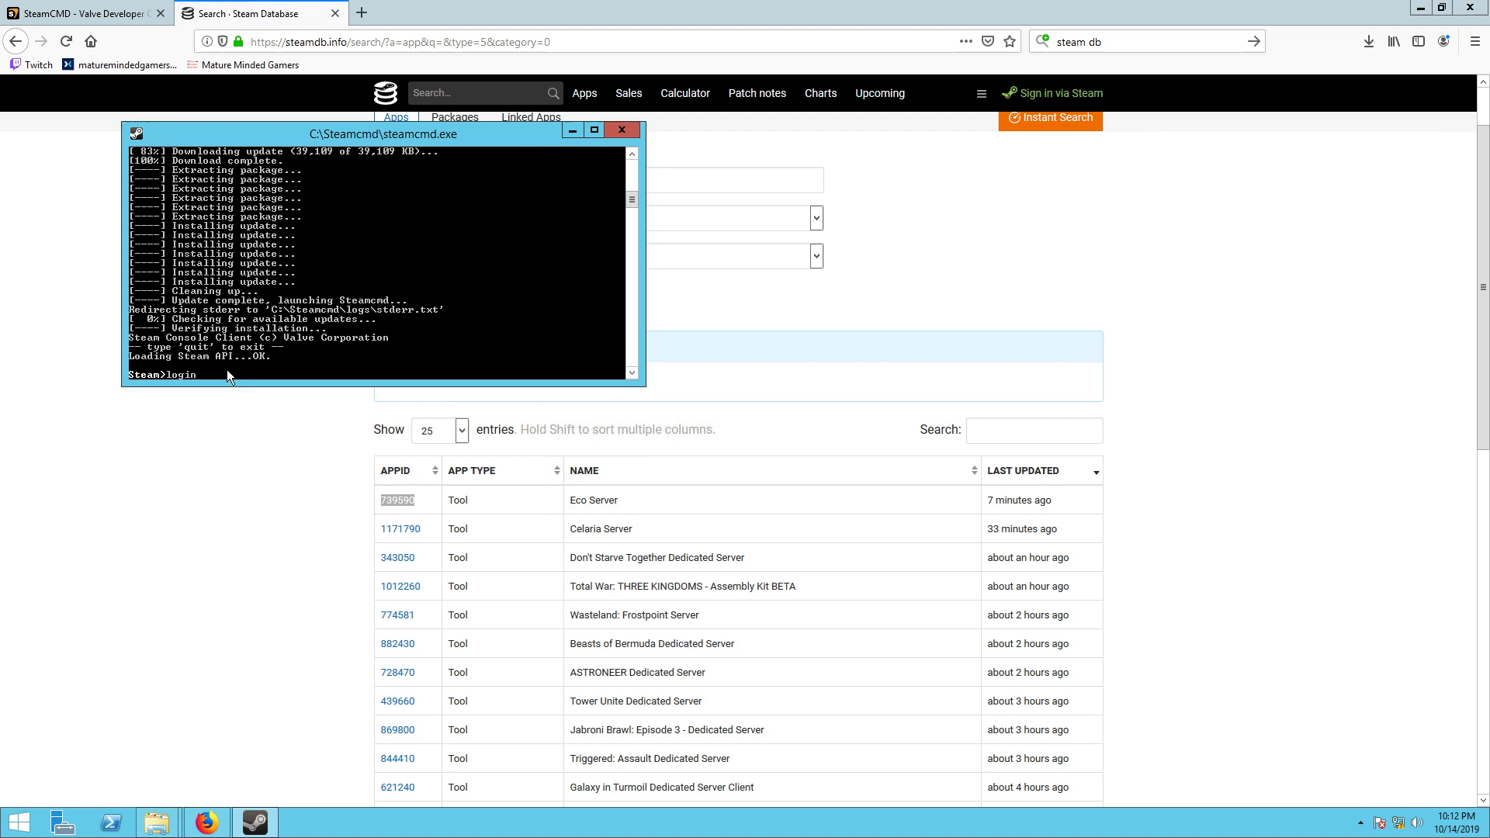
pyautogui.write('anonymous')
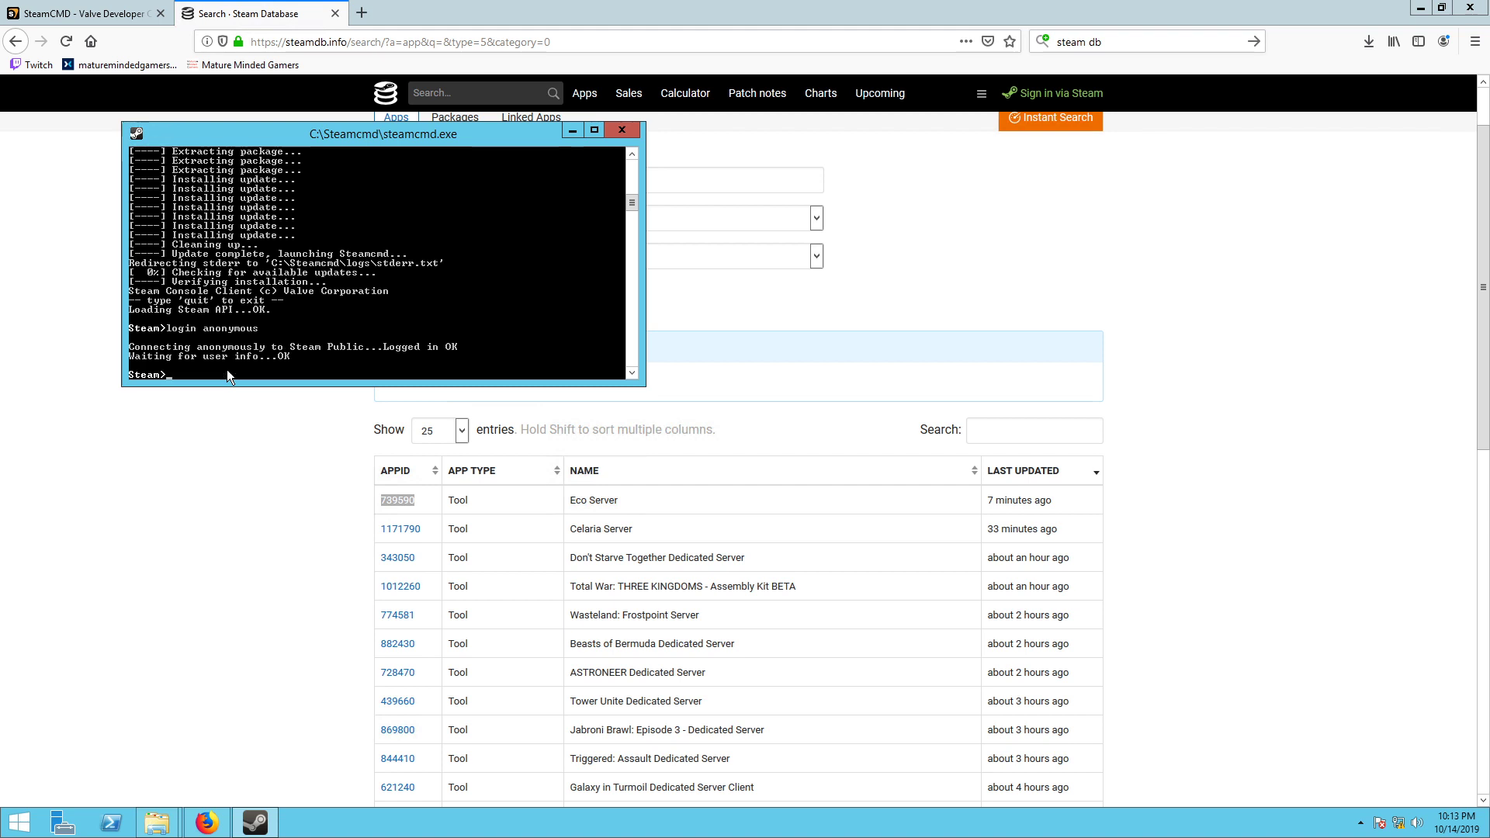
pyautogui.write('app')
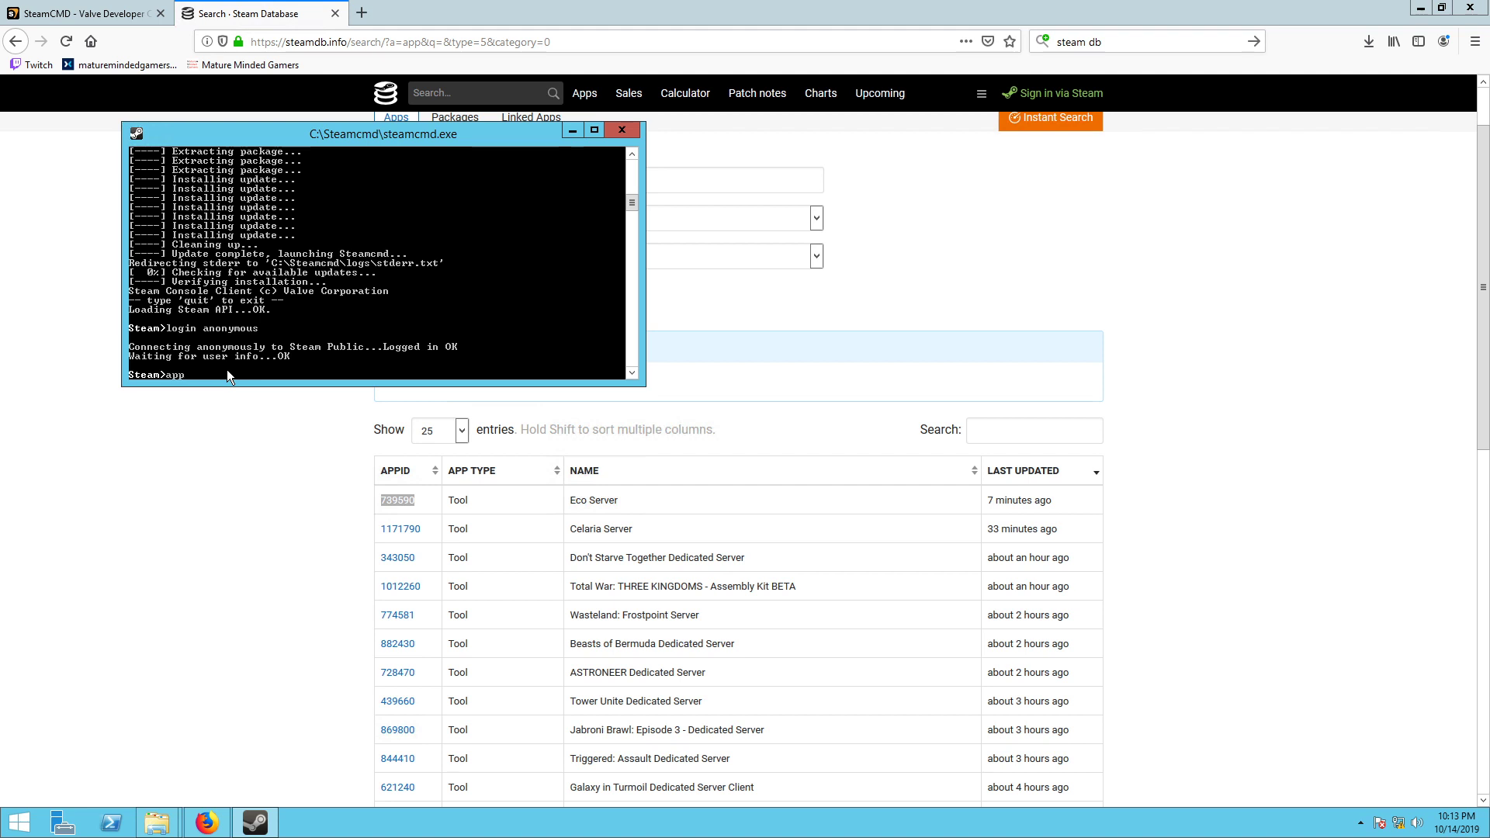
pyautogui.write('_update')
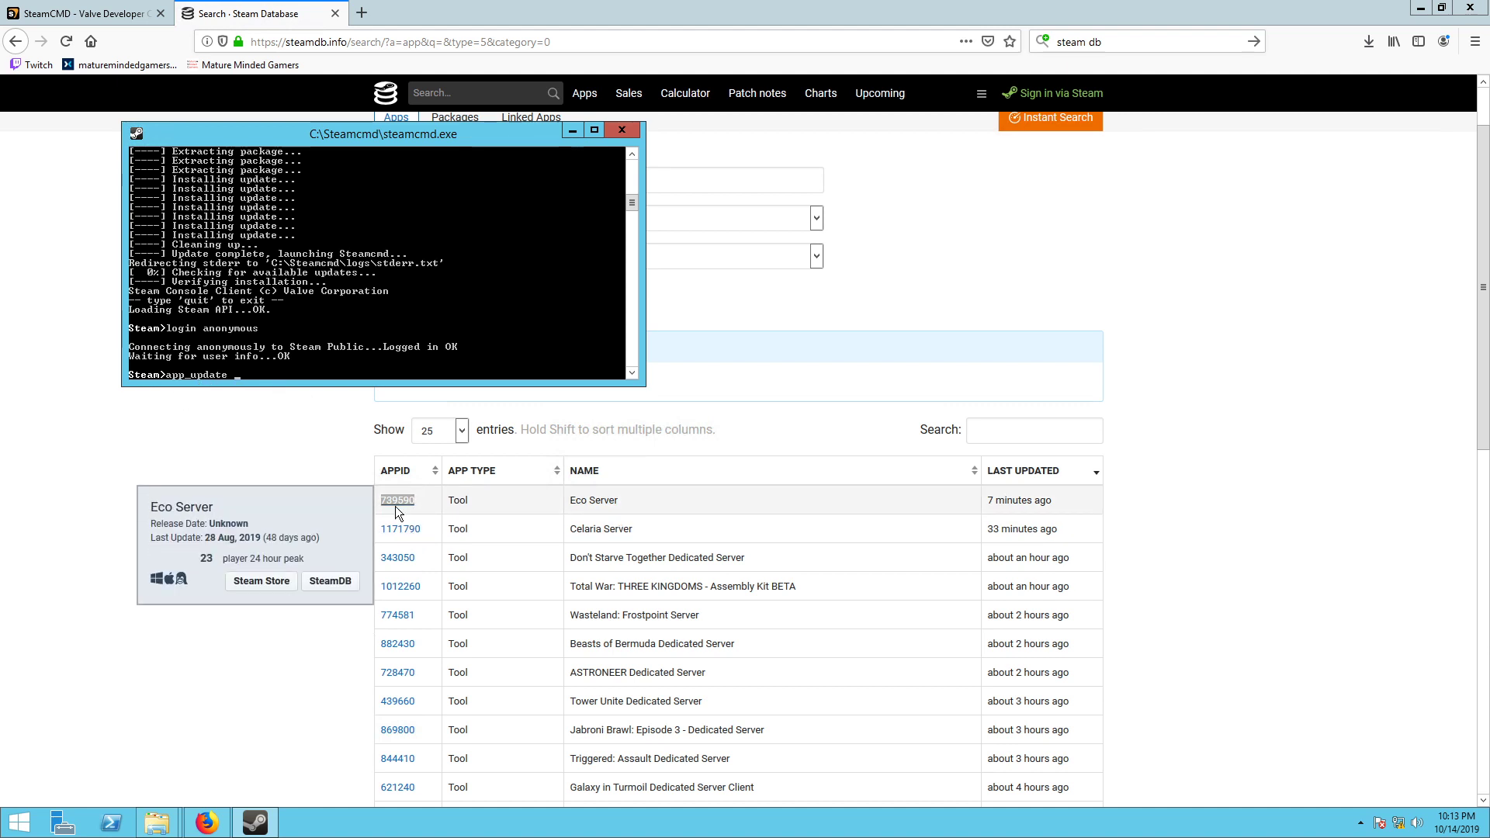
pyautogui.moveTo(307, 384)
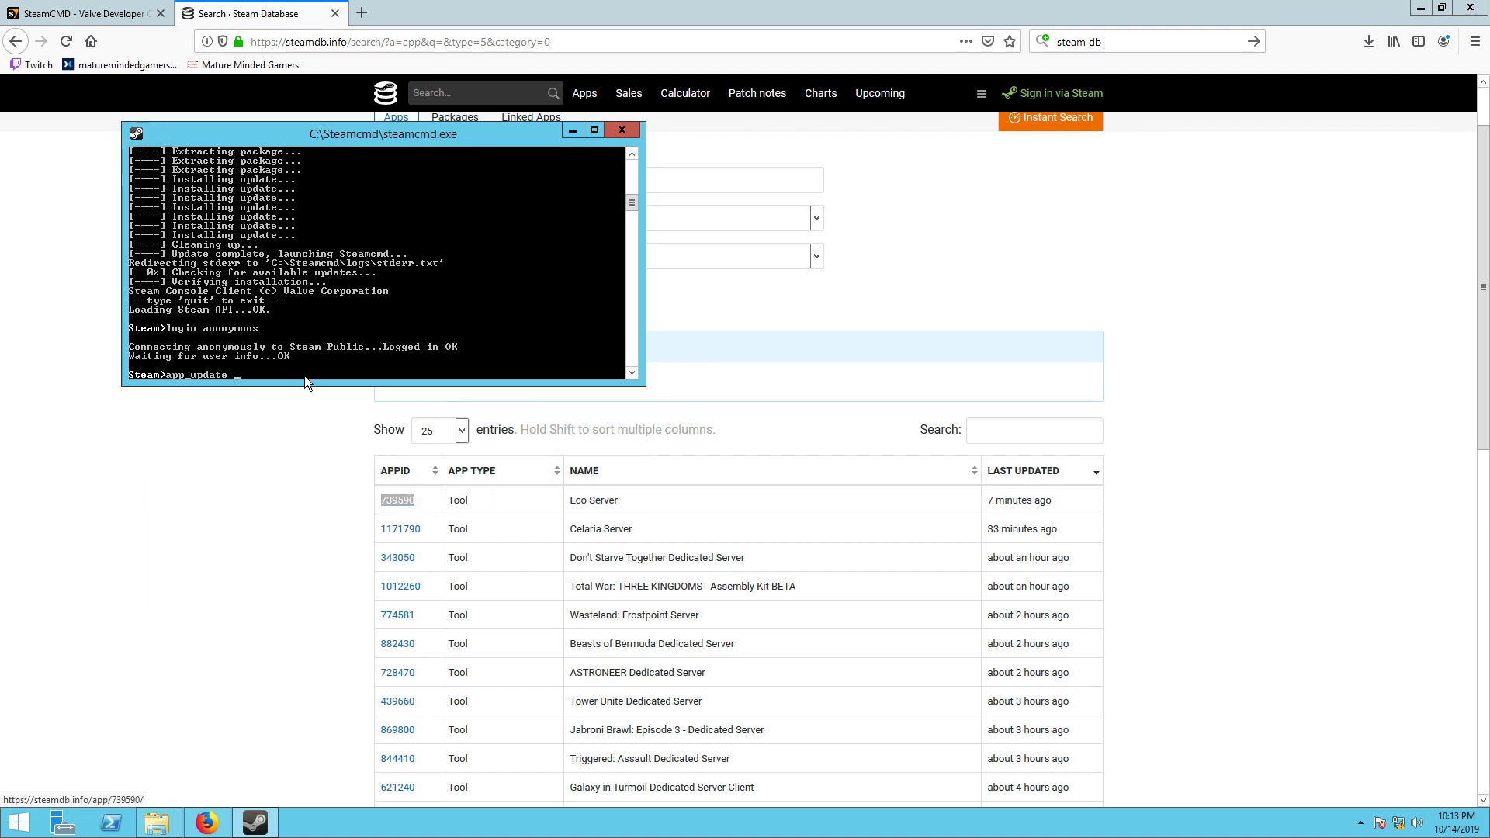
pyautogui.moveTo(280, 387)
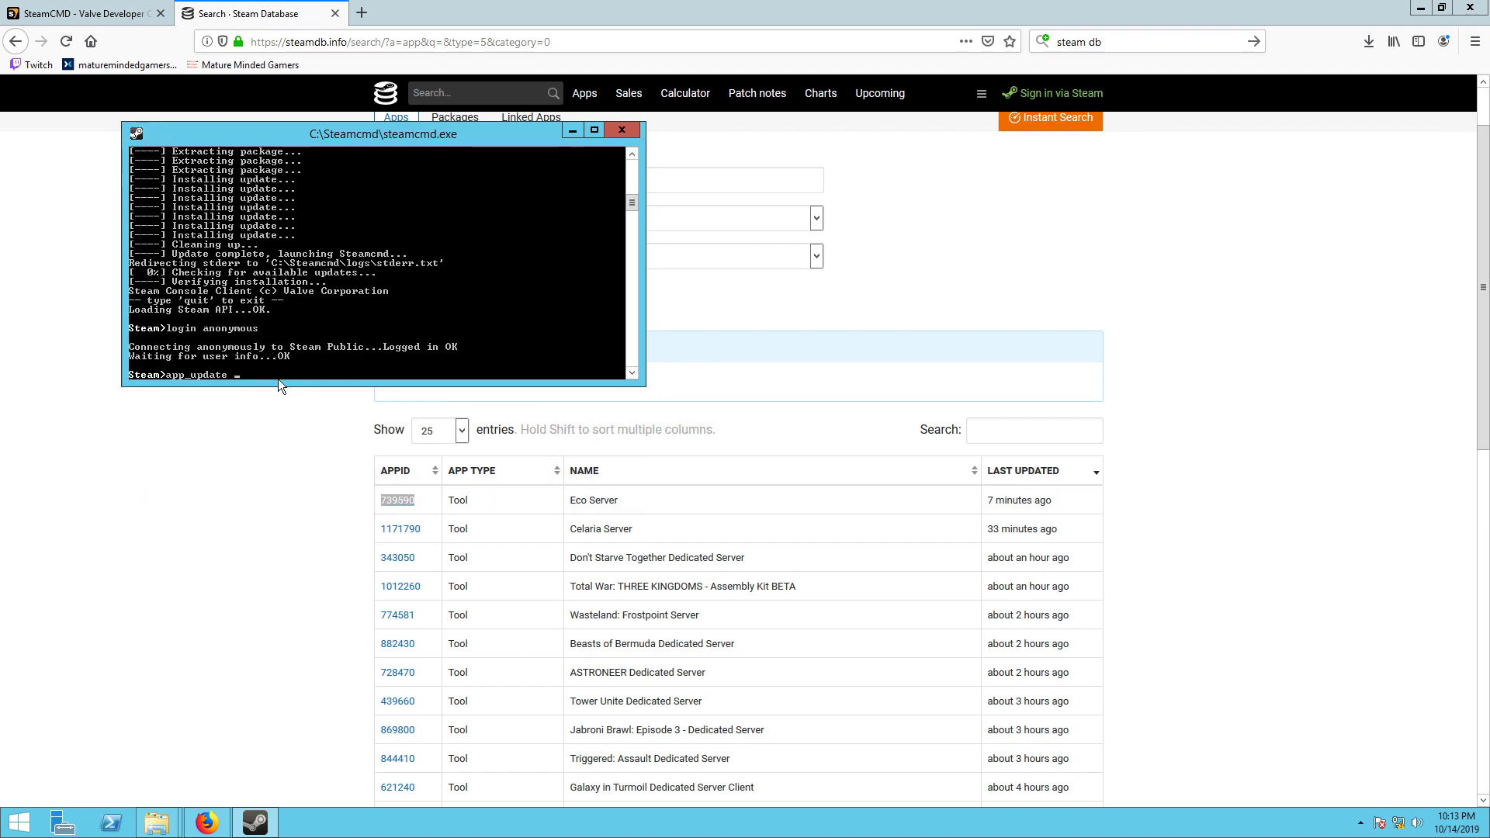
# Step: Enter the server app ID digits 739 after app_update, correcting a mistyped pair
pyautogui.write('73')
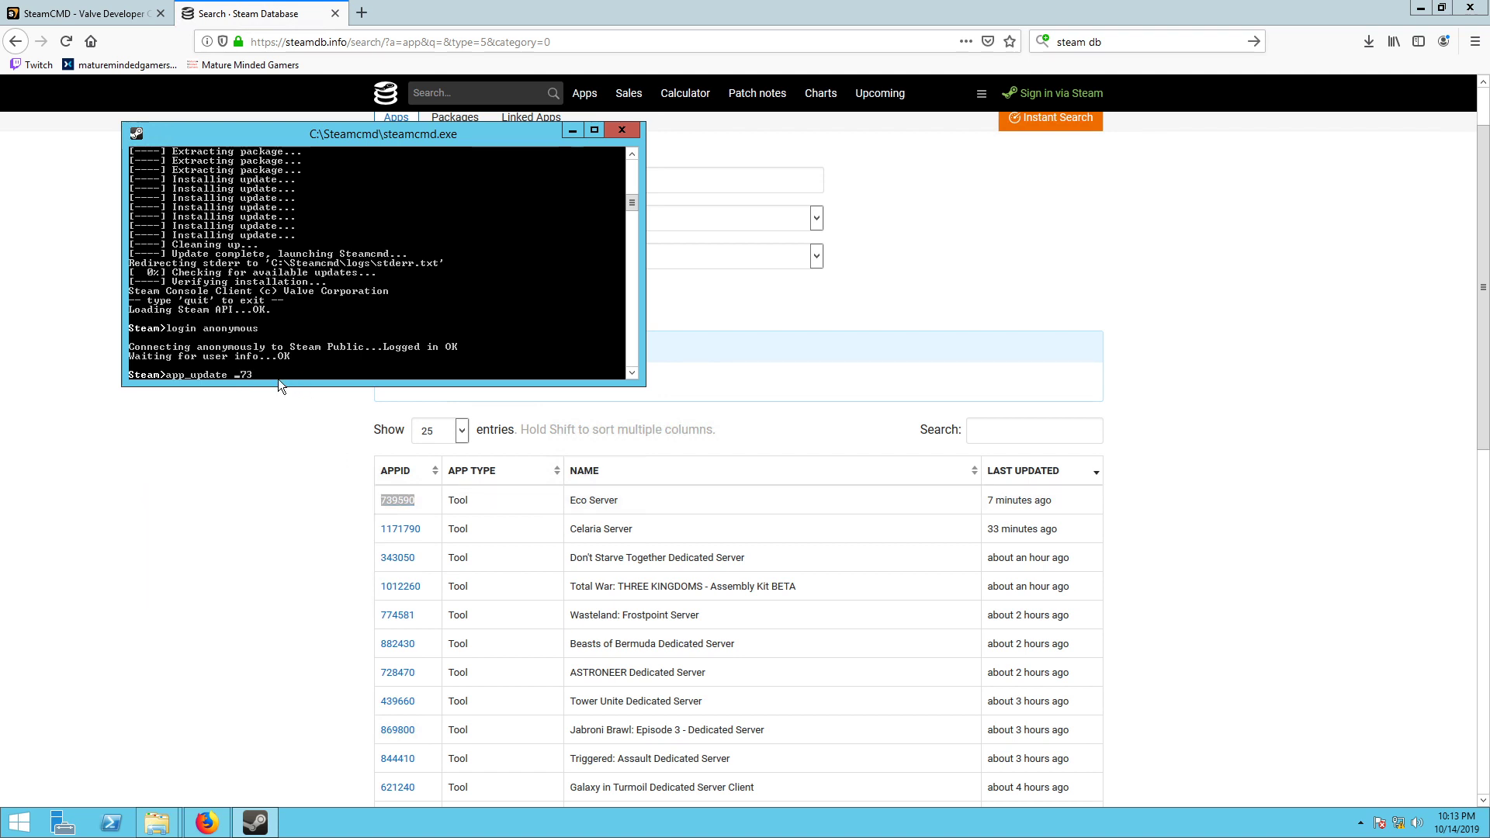
pyautogui.press('BackSpace')
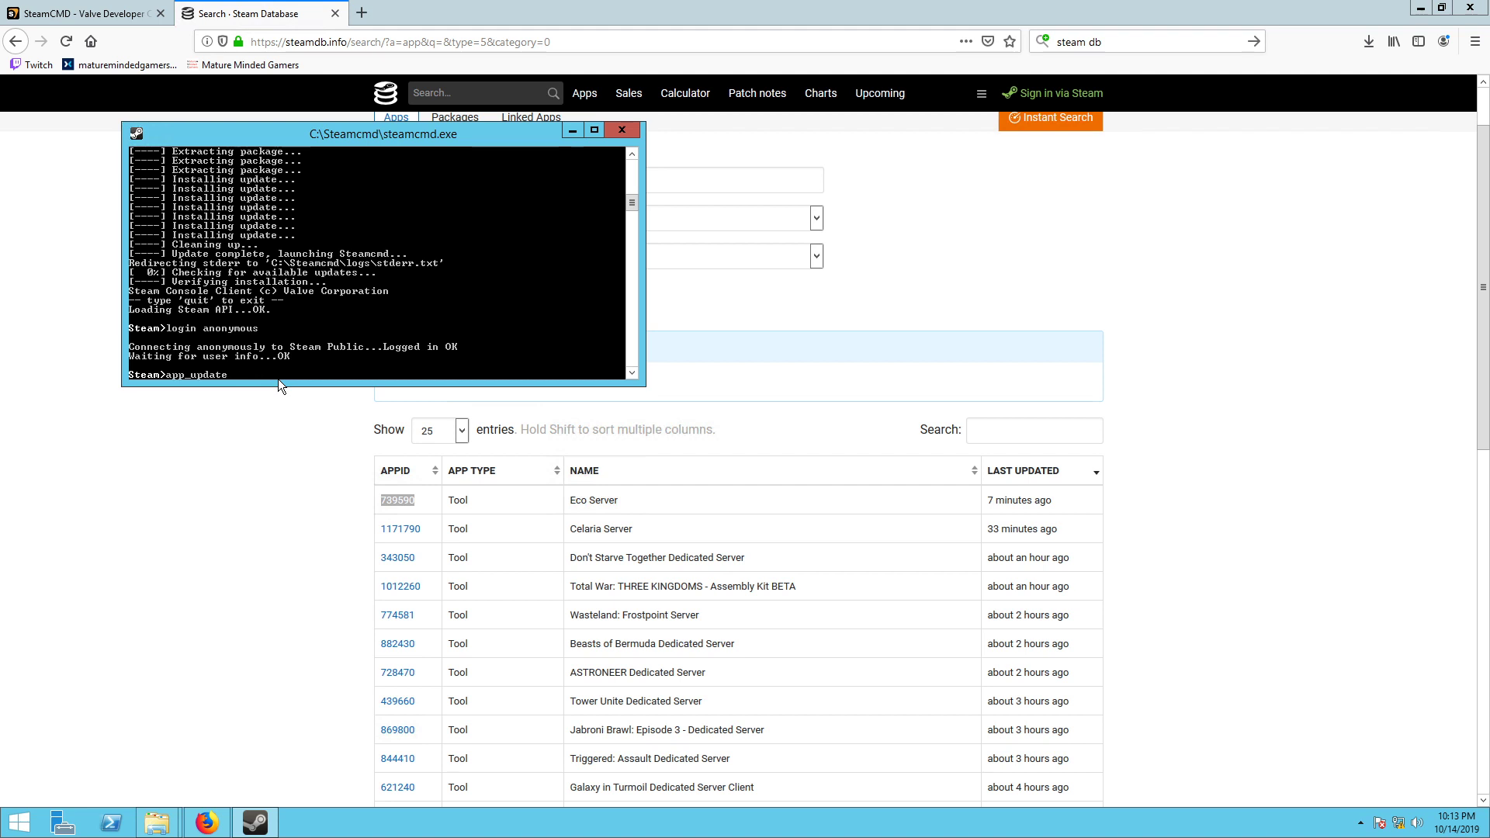
pyautogui.write('73')
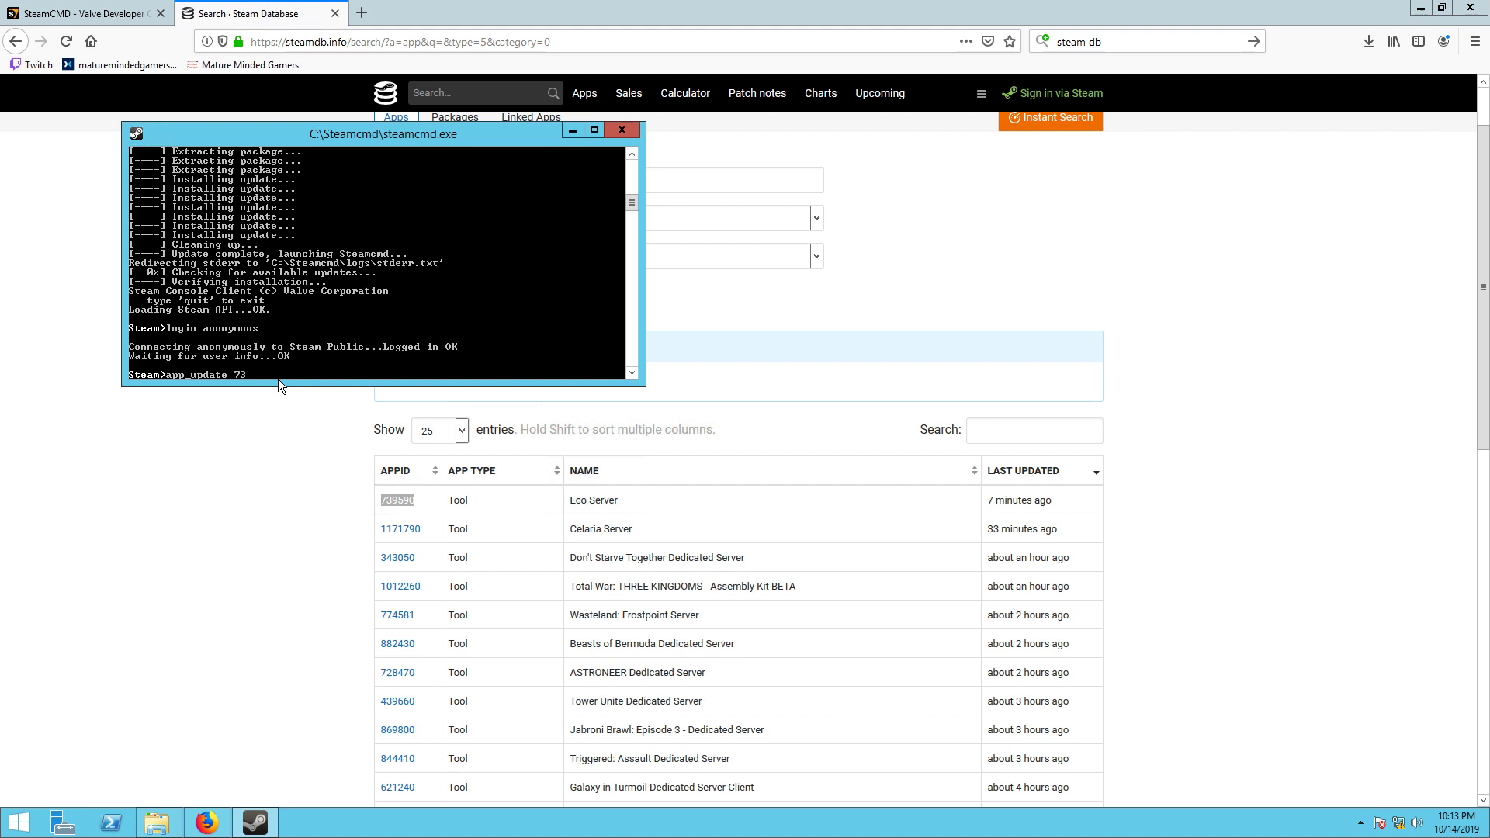
pyautogui.write('9')
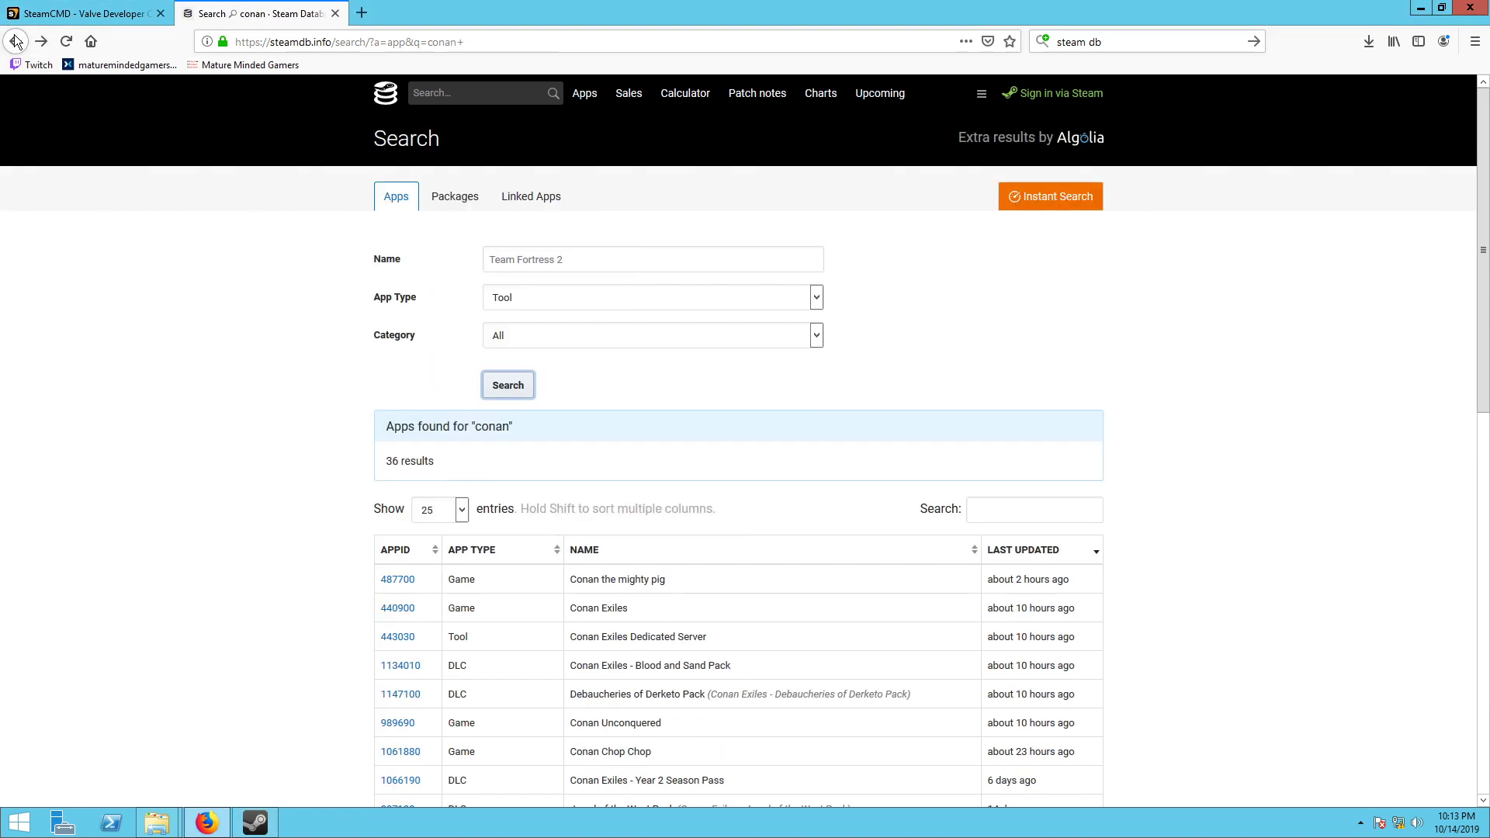
# Step: Go back to the Mature Minded Gamers blog homepage and scroll its latest posts
pyautogui.click(15, 40)
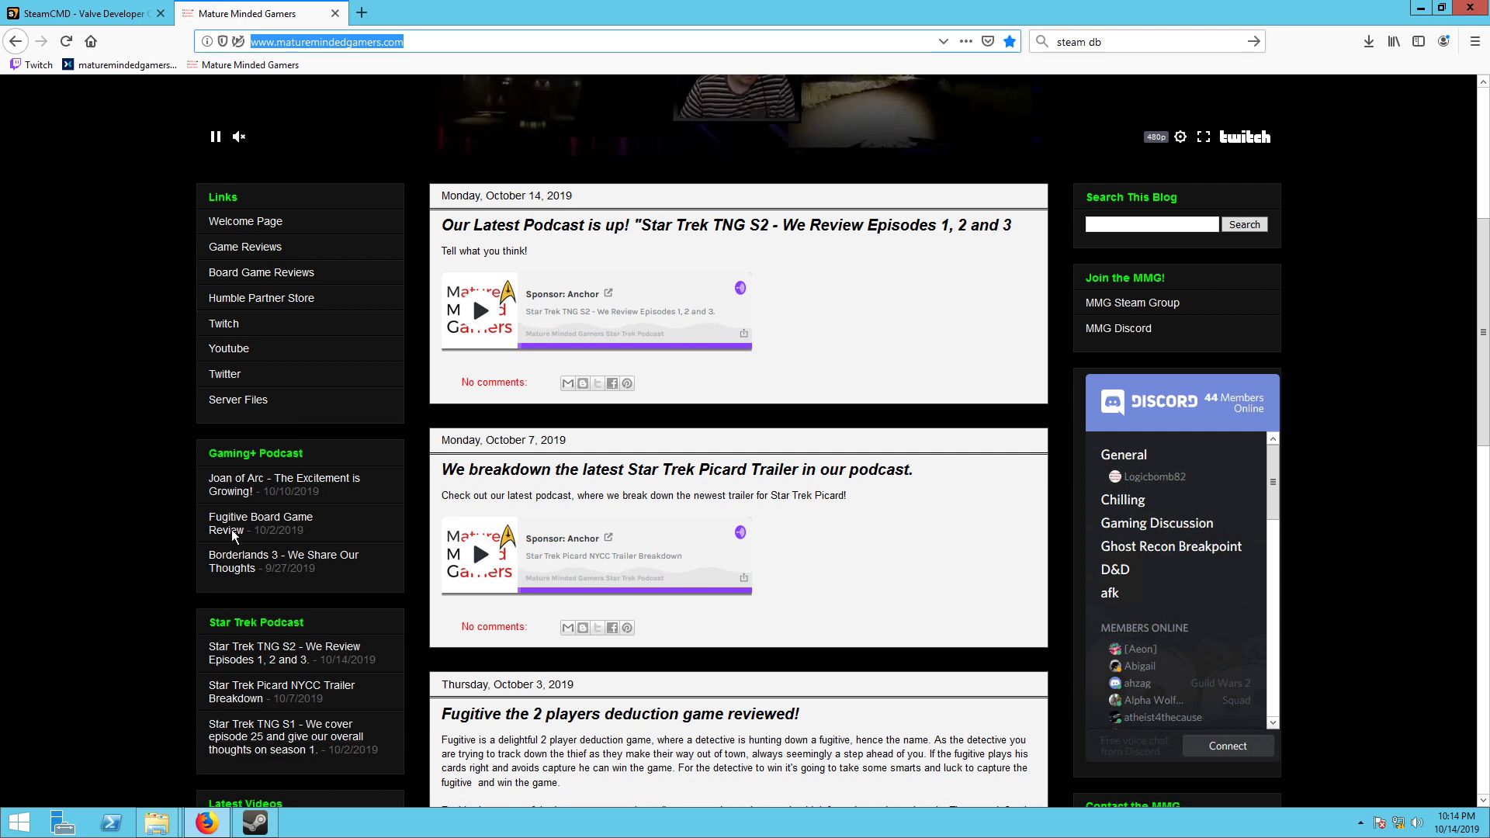
pyautogui.scroll(-3)
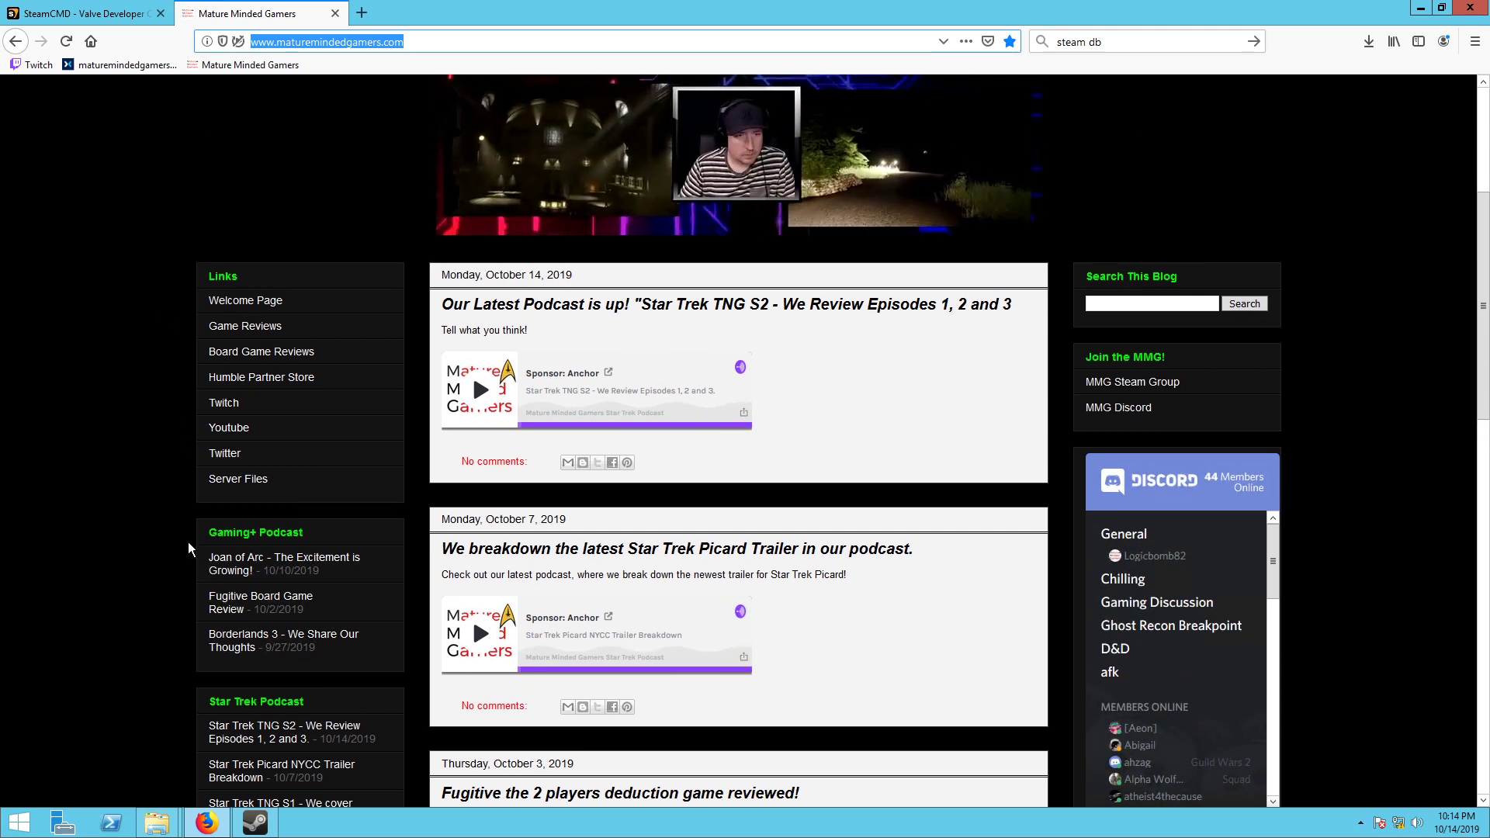
pyautogui.moveTo(224, 453)
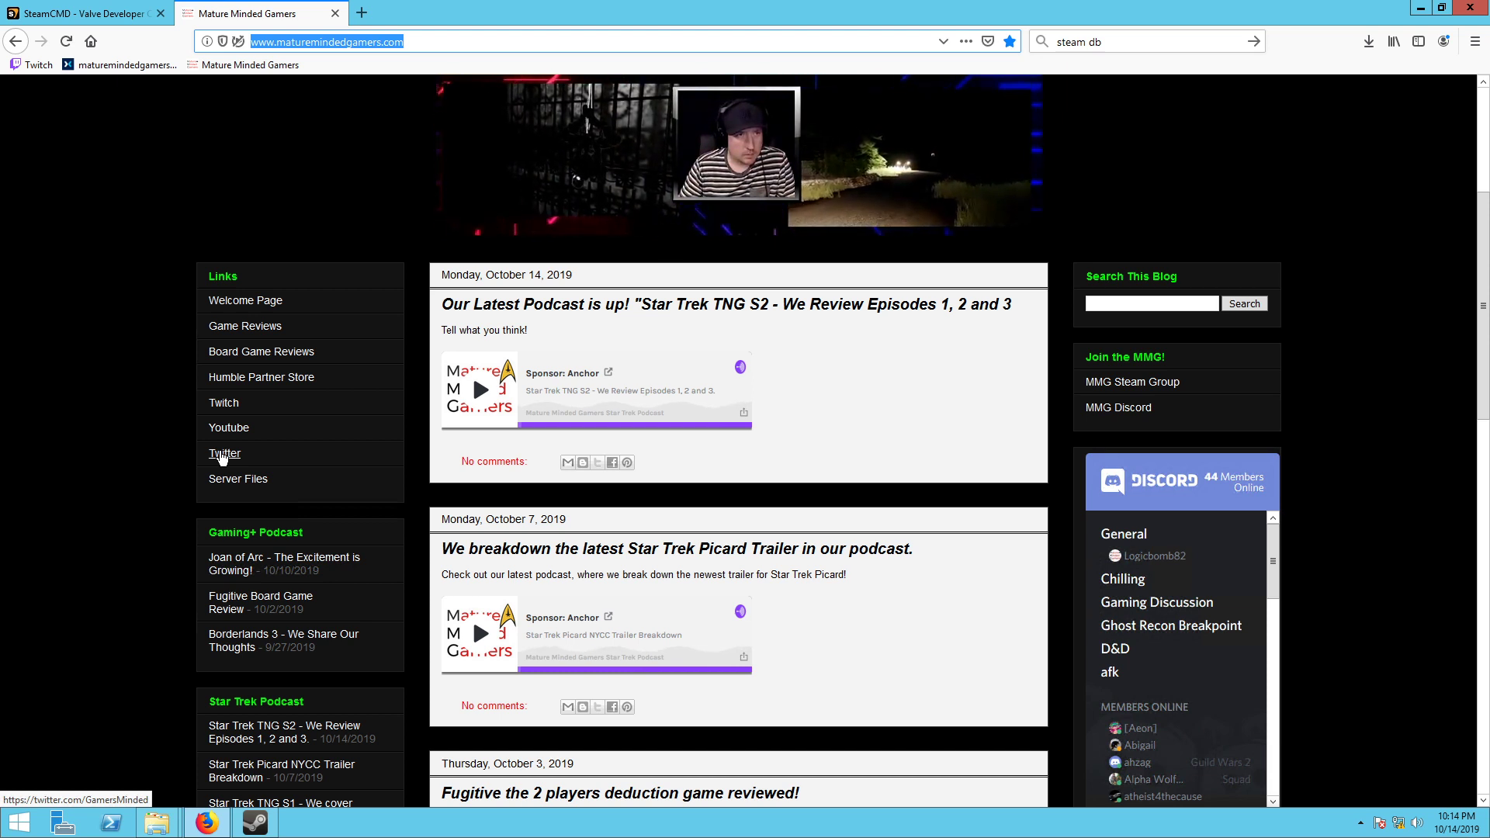
pyautogui.moveTo(1173, 579)
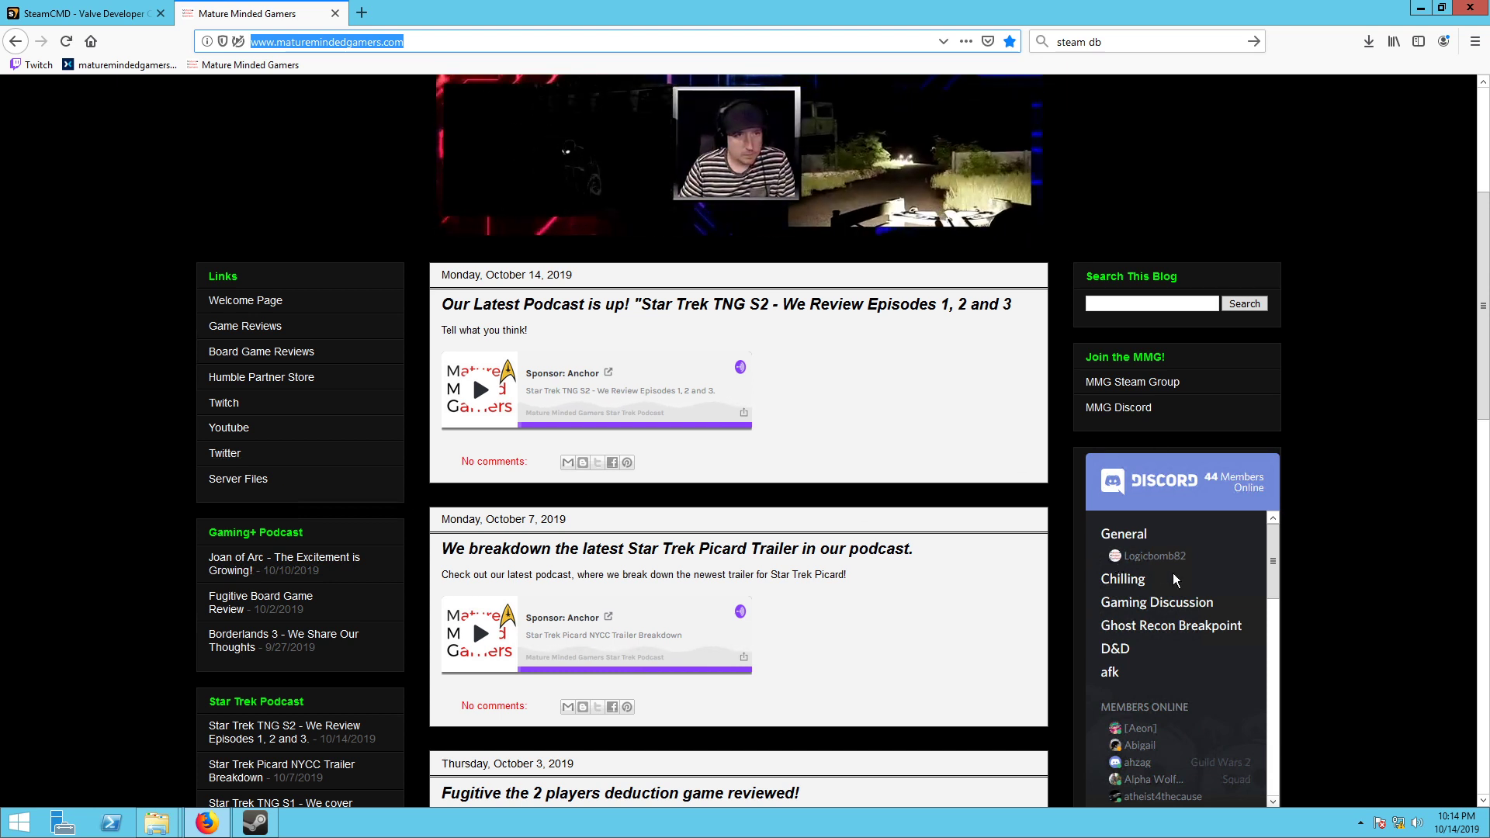